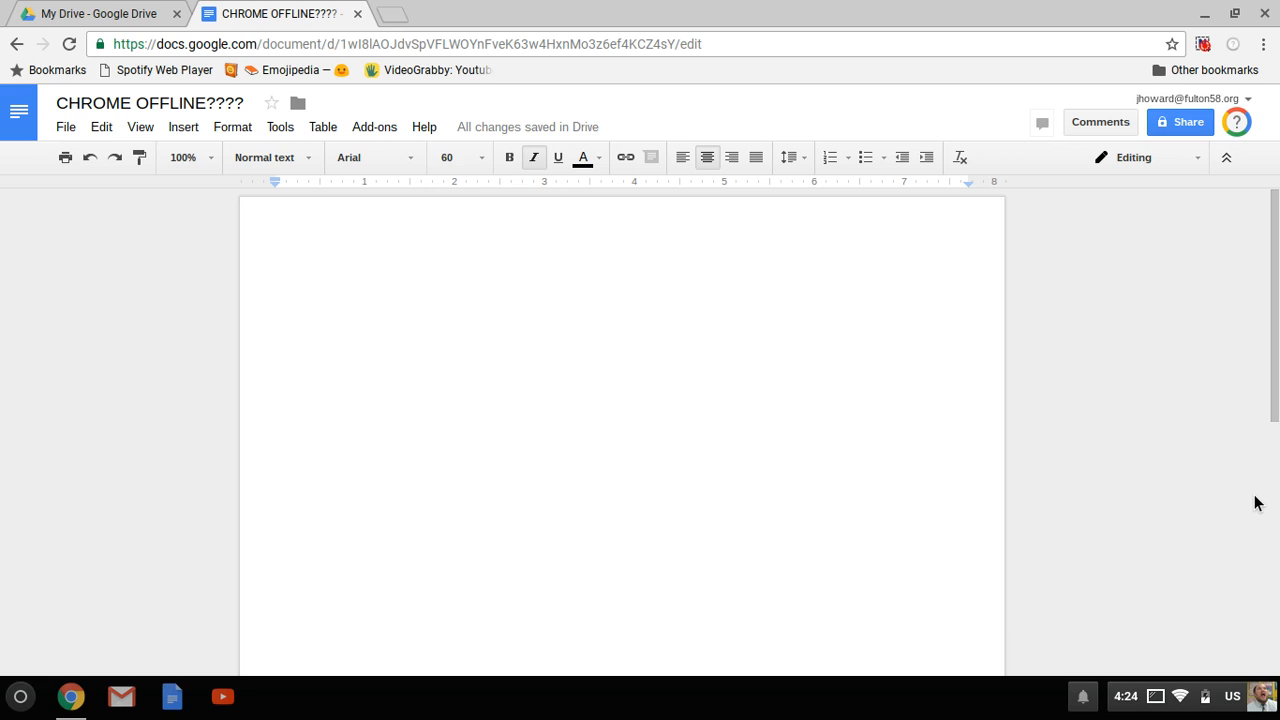
{"action": "mouse_move", "coordinate": [1263, 489]}
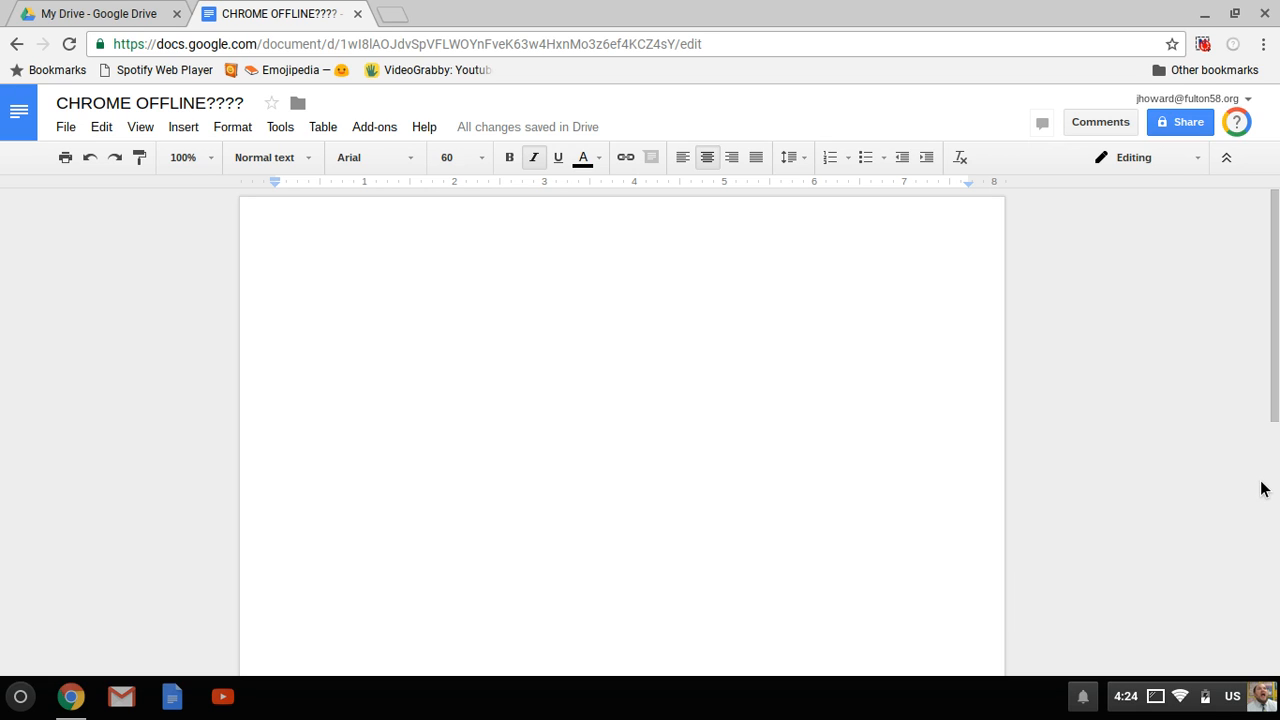
{"action": "mouse_move", "coordinate": [1267, 481]}
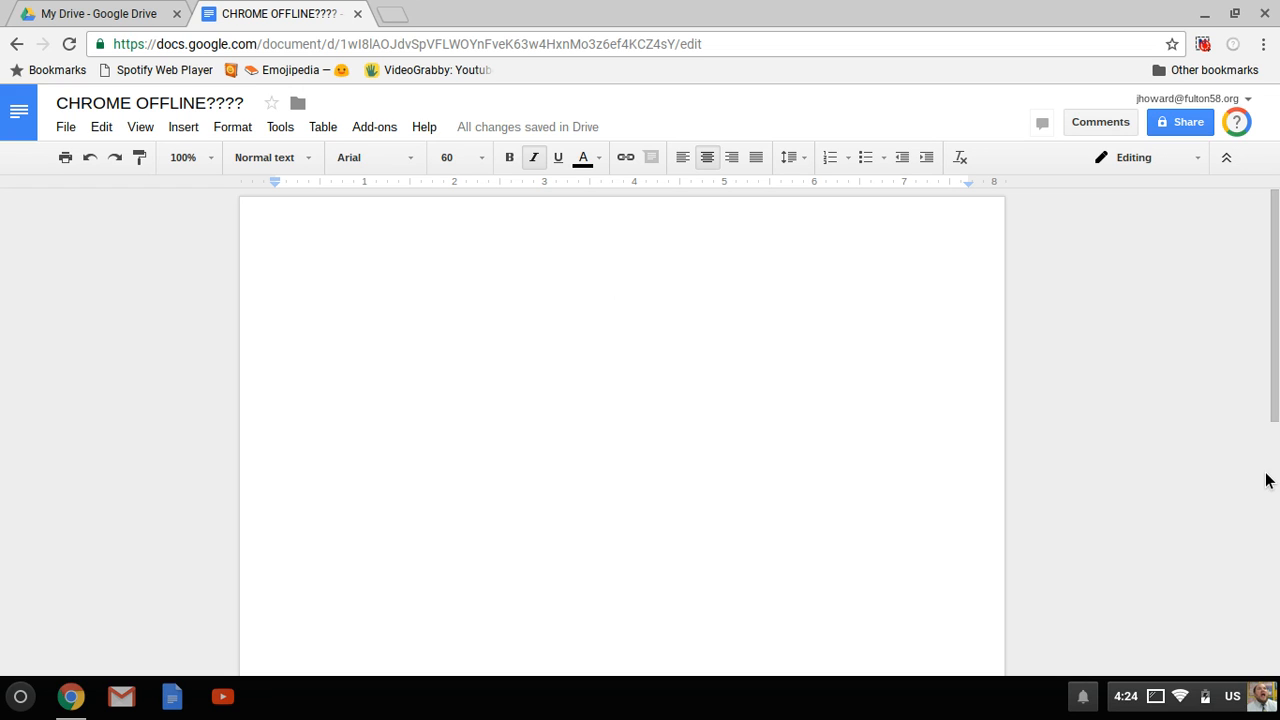
- Type the title 'USING CHROMEBOOKS OFFLINE', fixing a mistyped letter along the way
{"action": "type", "text": "USING CHROMEBOOKS"}
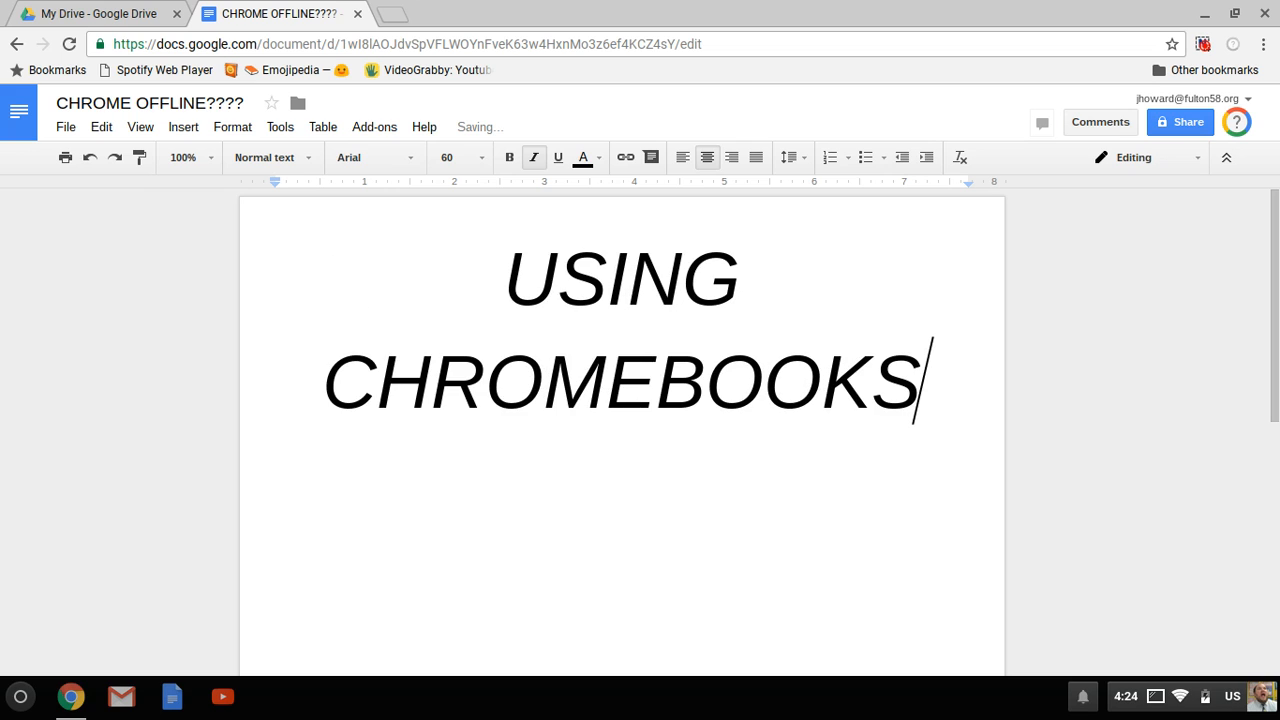
{"action": "key", "text": "backspace"}
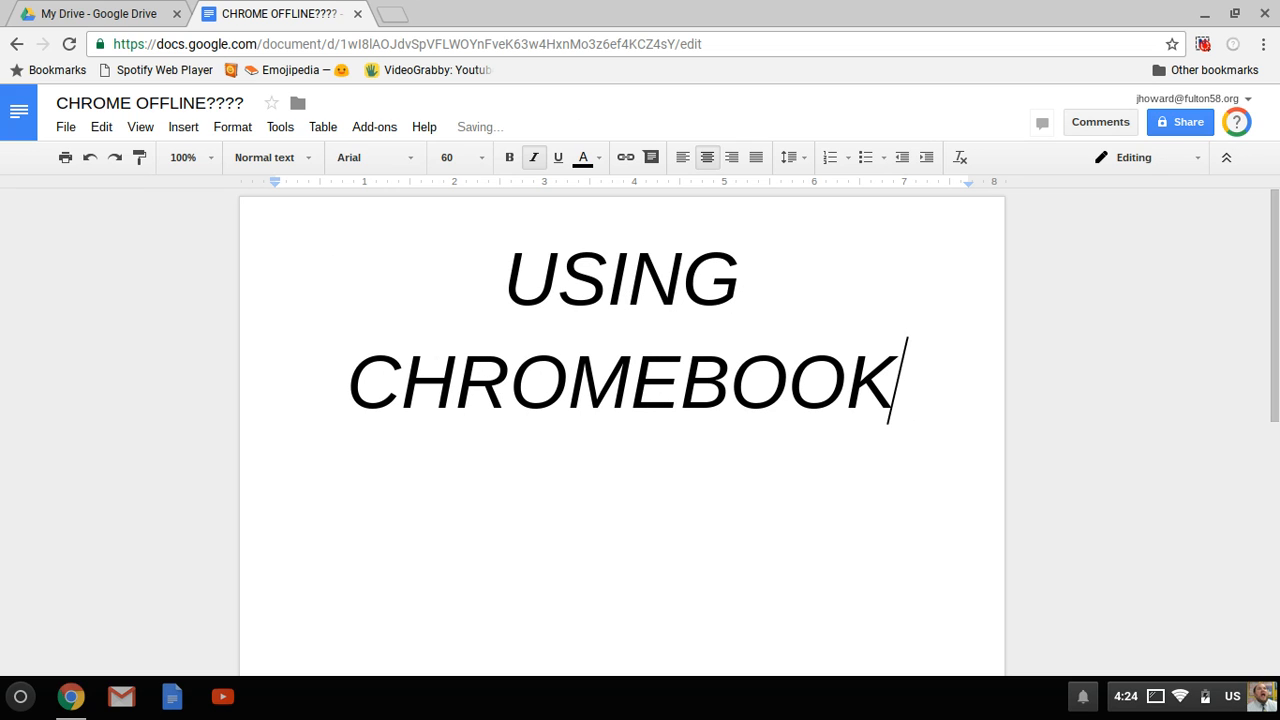
{"action": "type", "text": "S OF"}
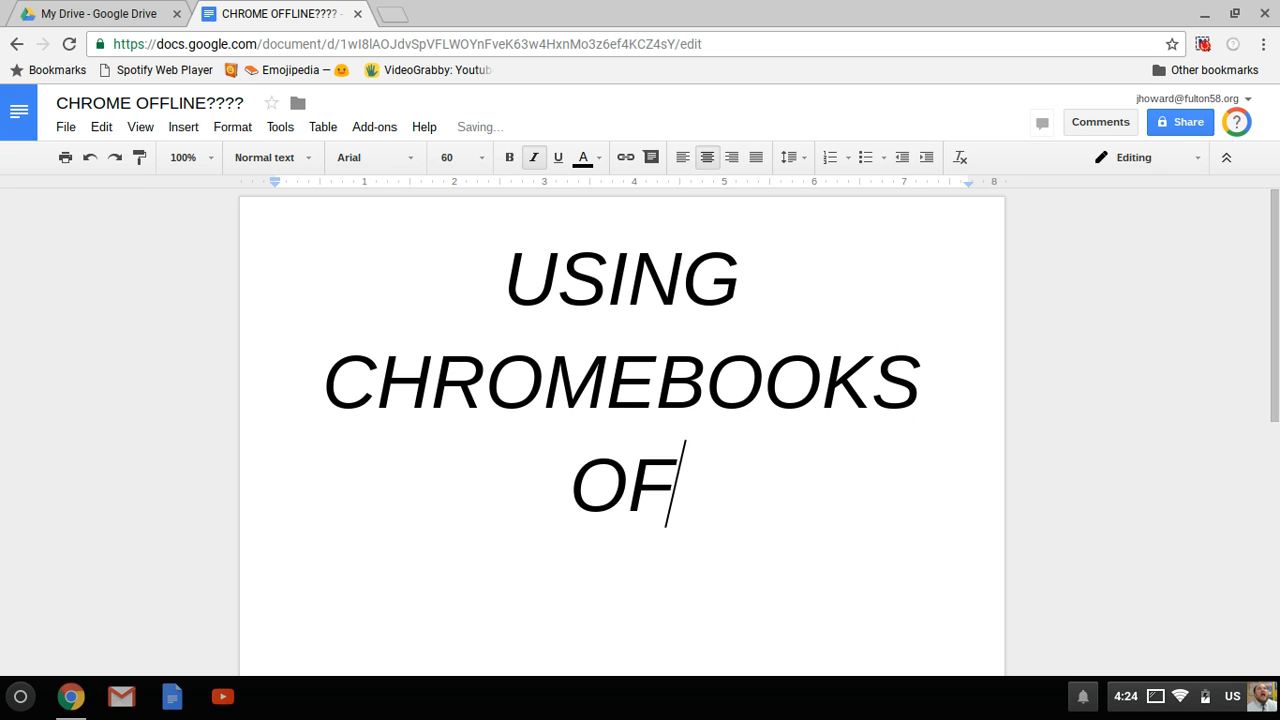
{"action": "type", "text": "FLINE"}
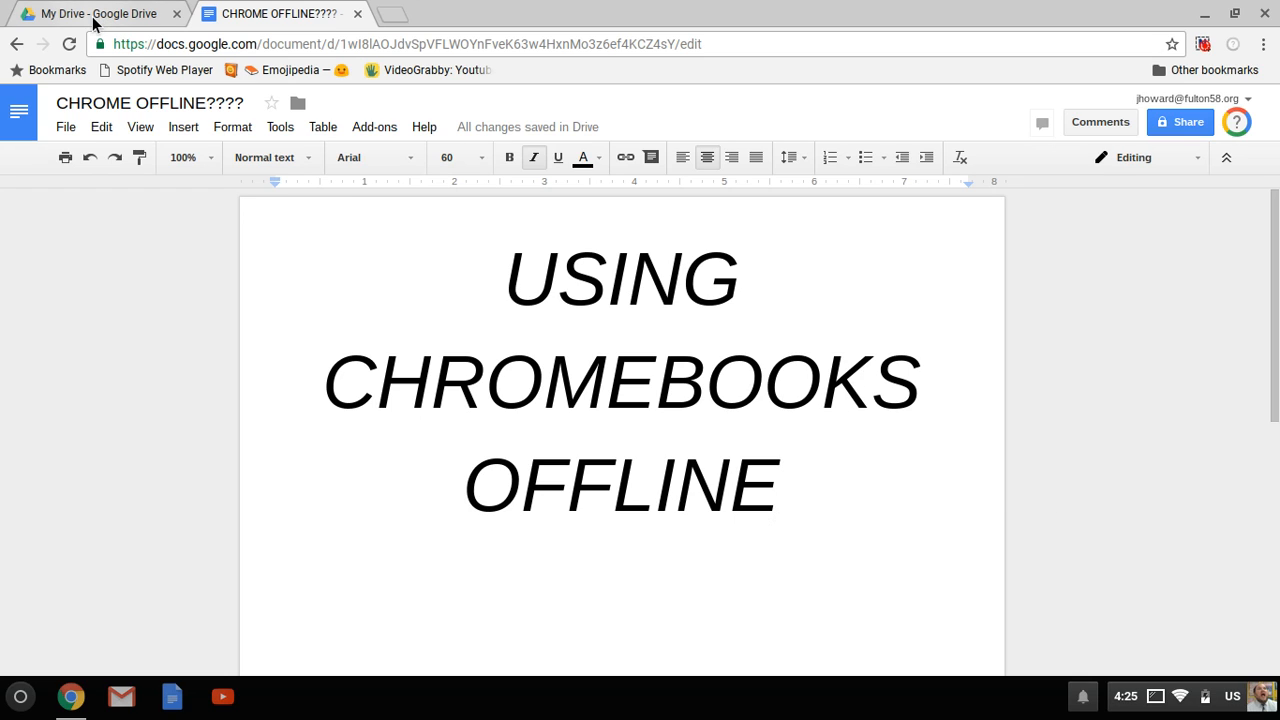
- Switch to the My Drive tab and open the Drive gear menu
{"action": "left_click", "coordinate": [95, 13]}
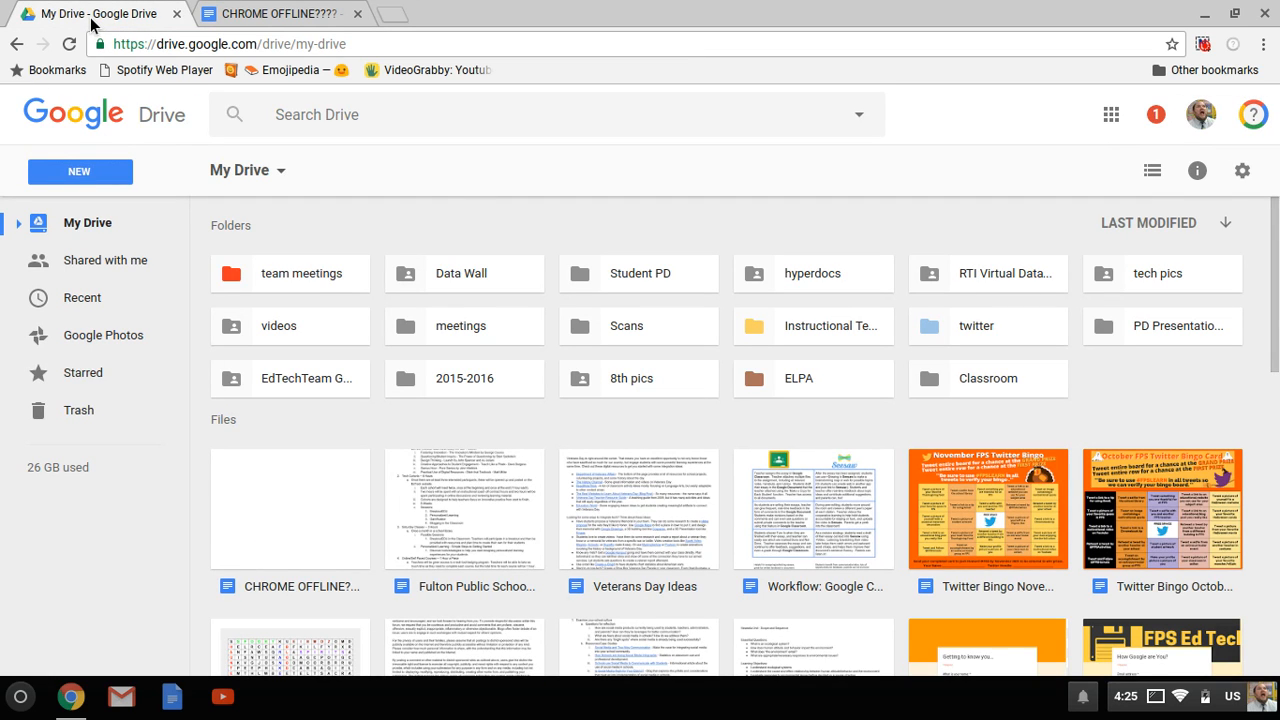
{"action": "mouse_move", "coordinate": [435, 176]}
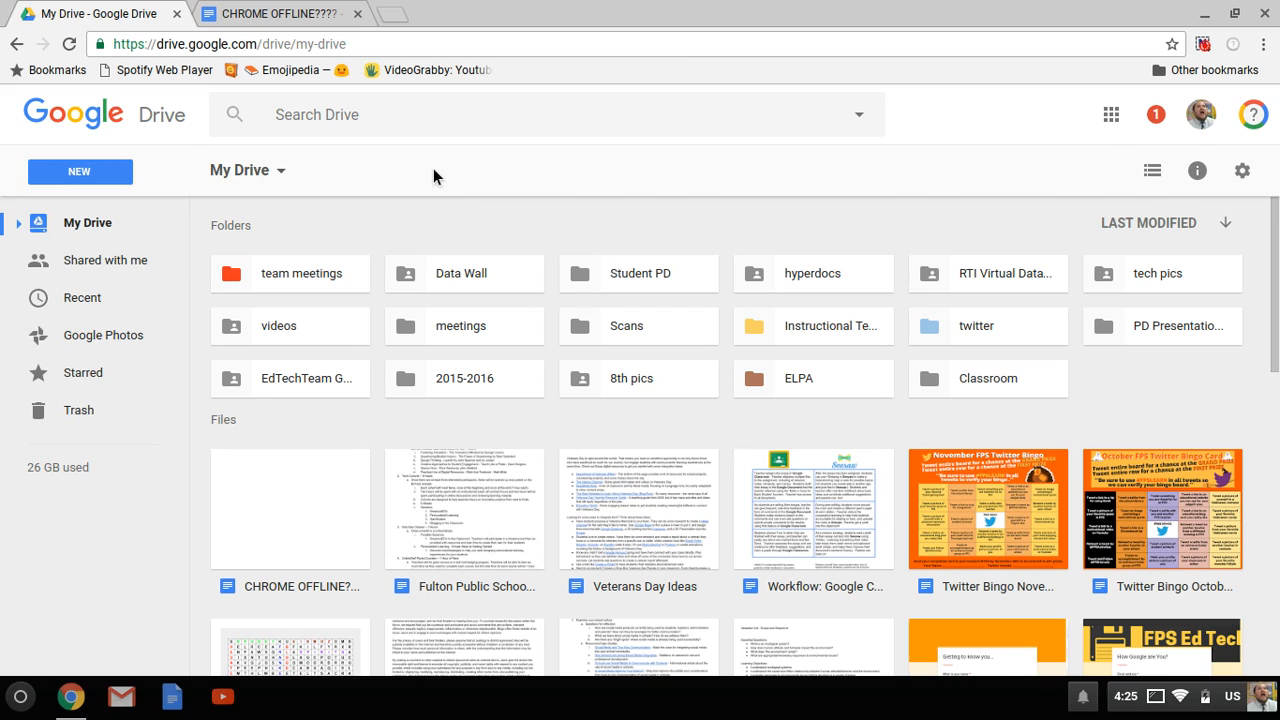
{"action": "mouse_move", "coordinate": [456, 154]}
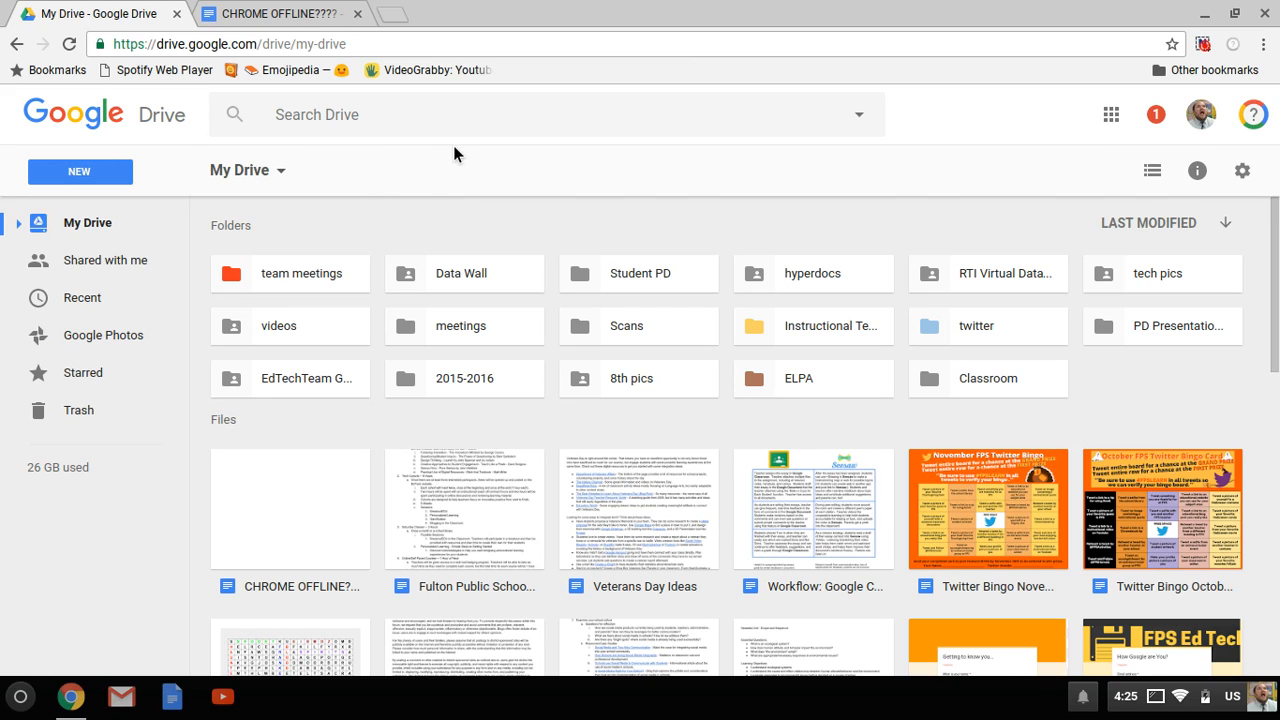
{"action": "mouse_move", "coordinate": [96, 196]}
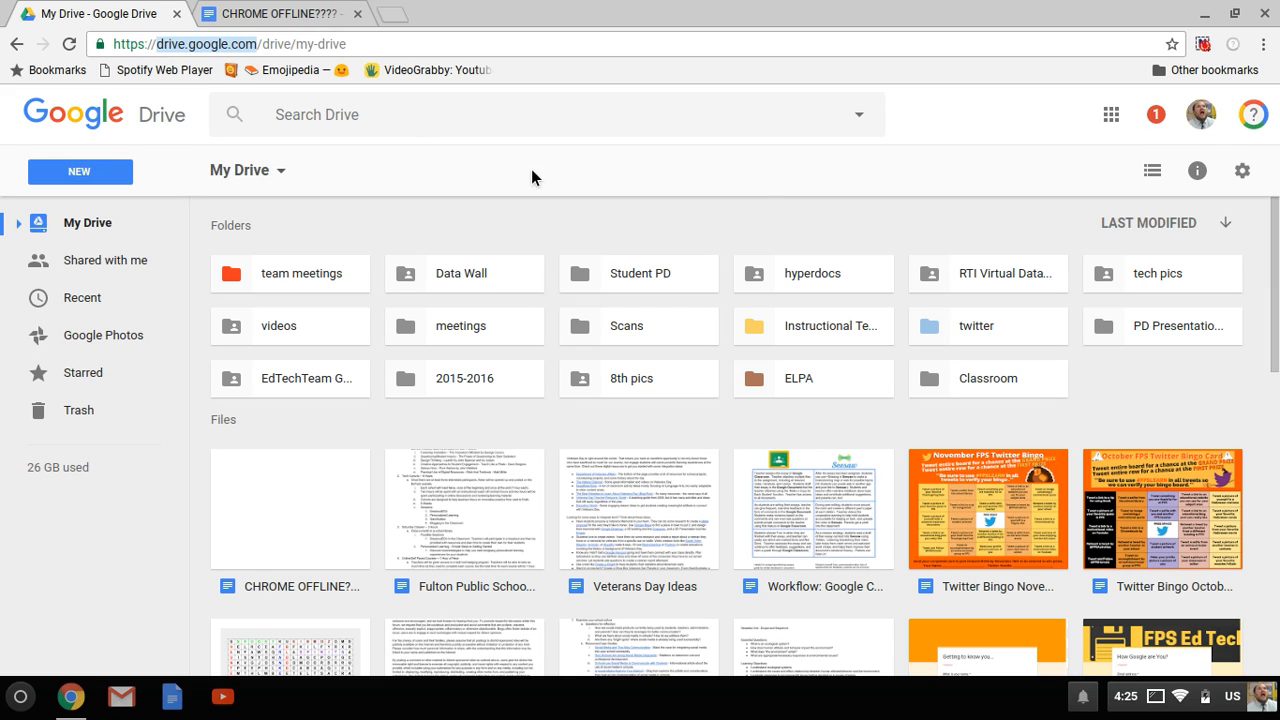
{"action": "mouse_move", "coordinate": [900, 184]}
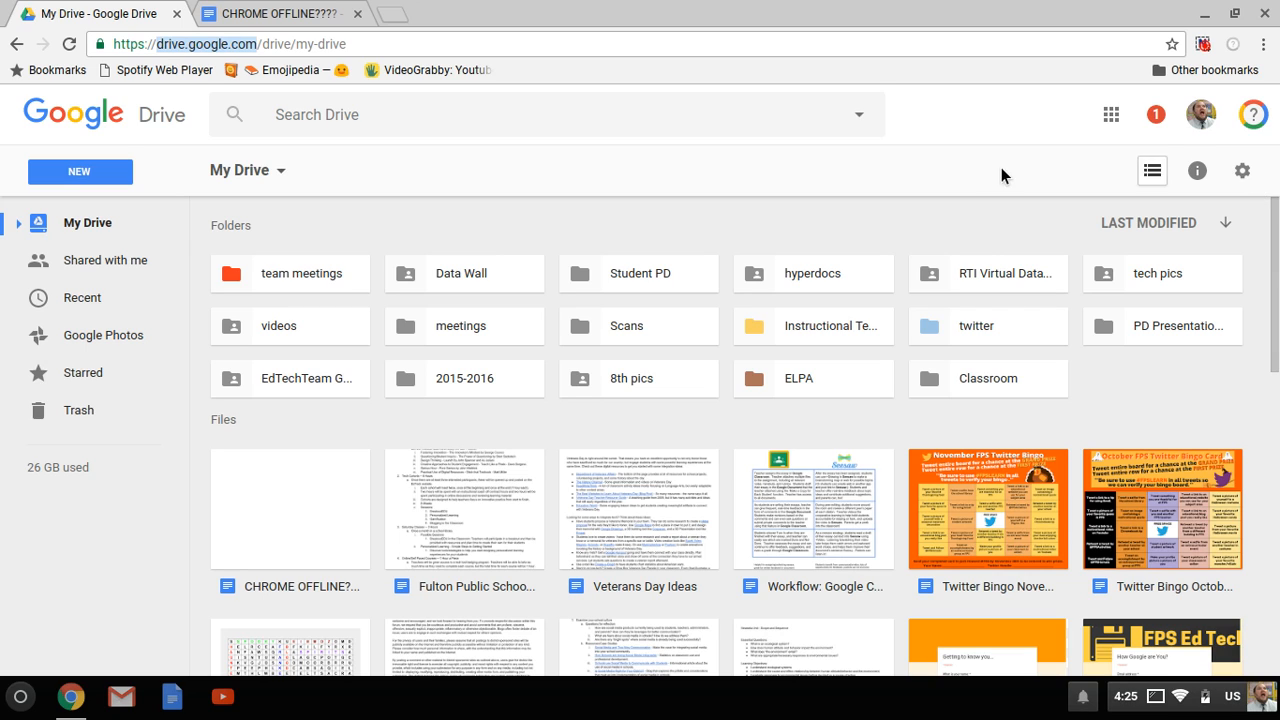
{"action": "left_click", "coordinate": [1243, 170]}
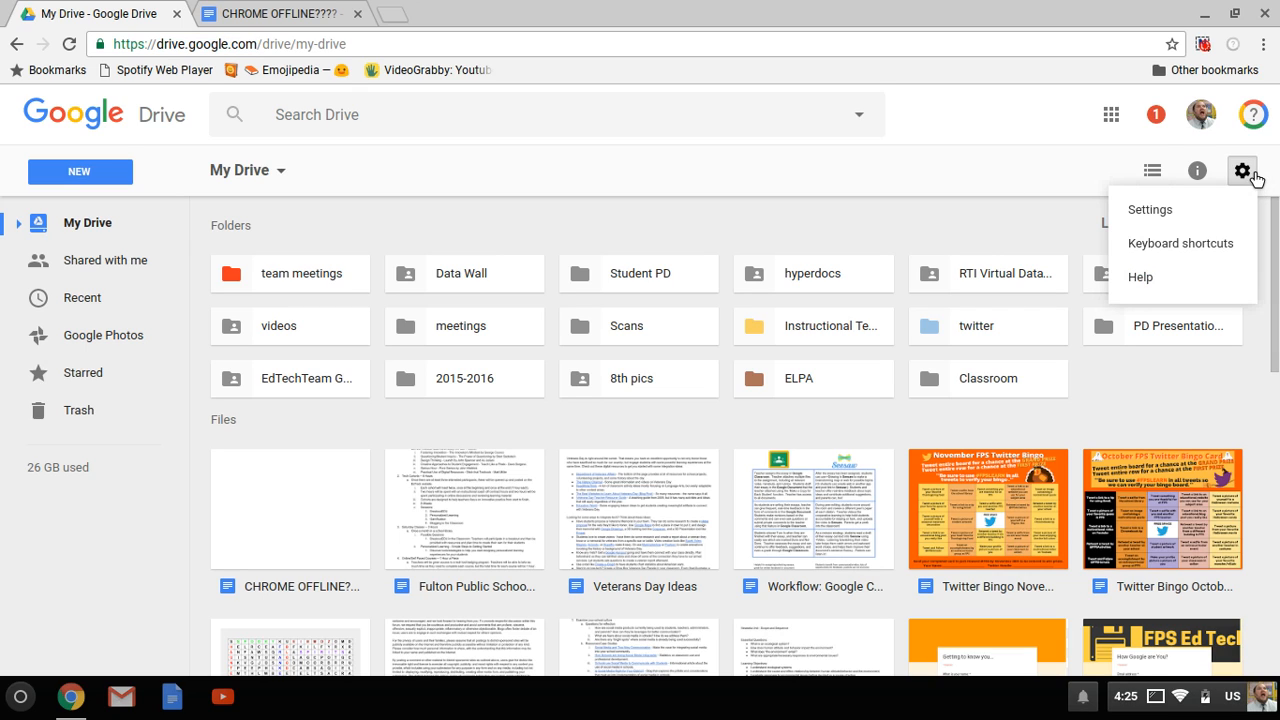
{"action": "mouse_move", "coordinate": [1150, 209]}
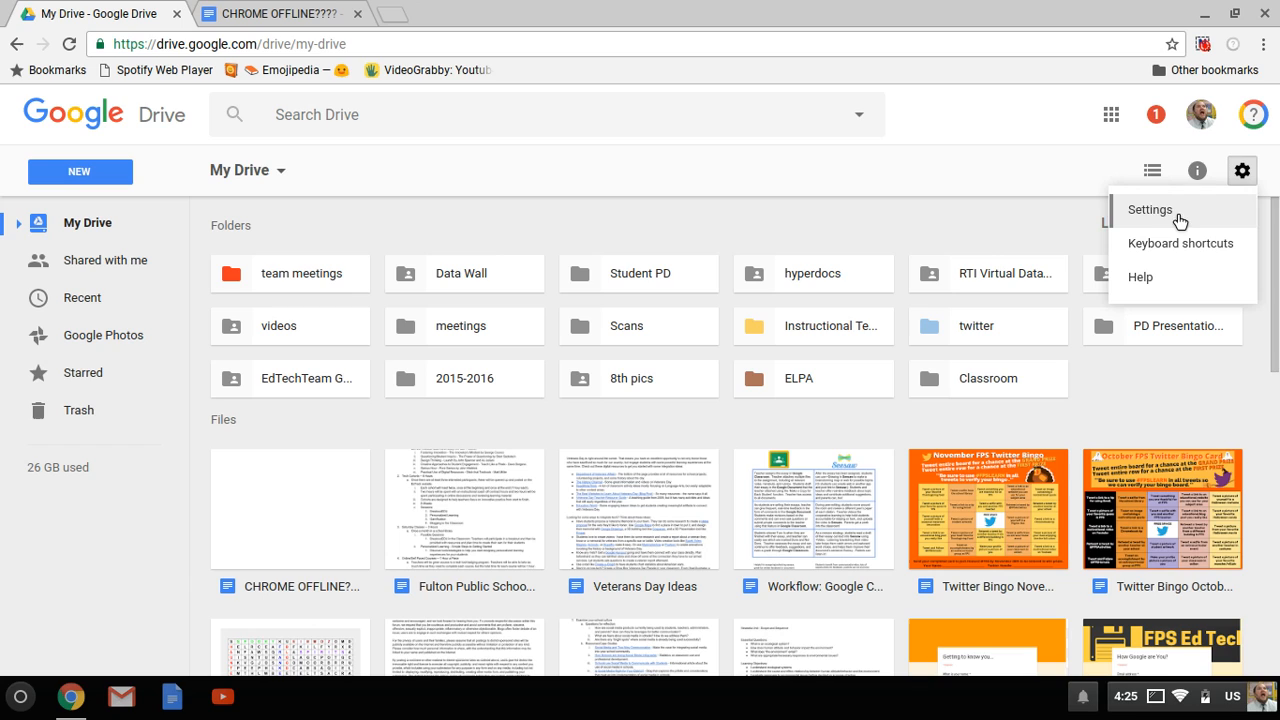
{"action": "mouse_move", "coordinate": [1175, 222]}
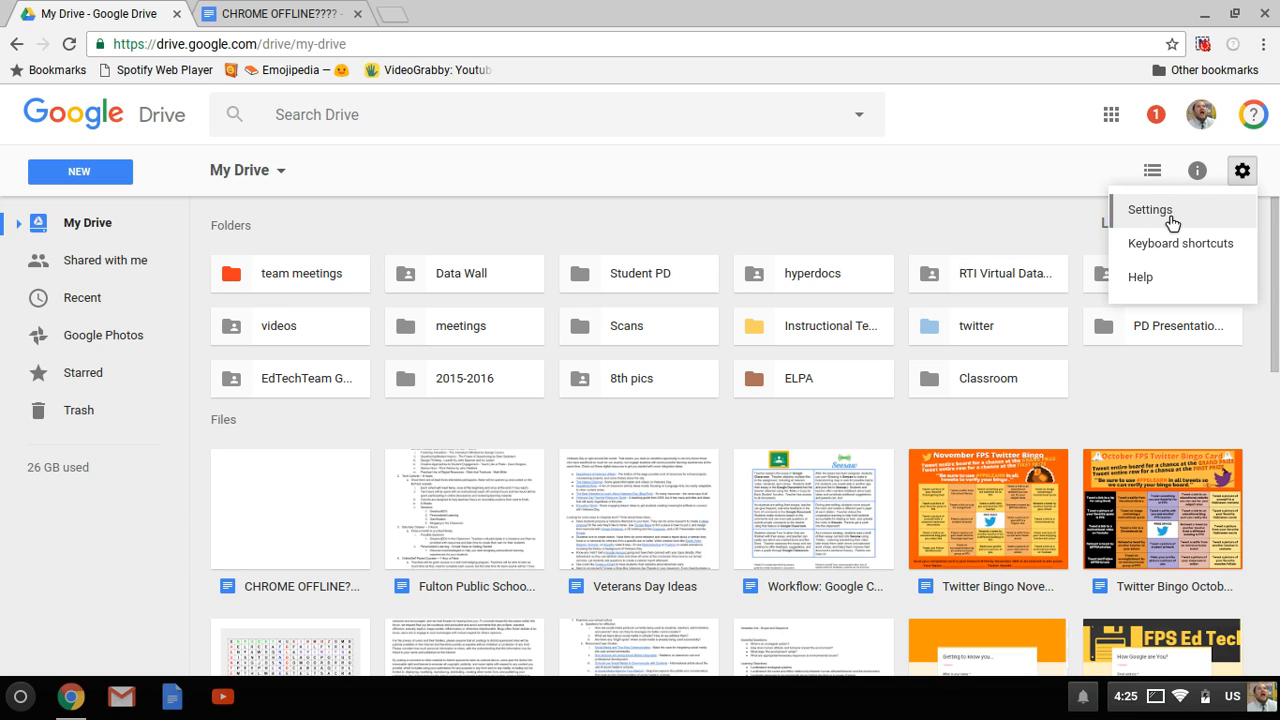
{"action": "mouse_move", "coordinate": [1170, 220]}
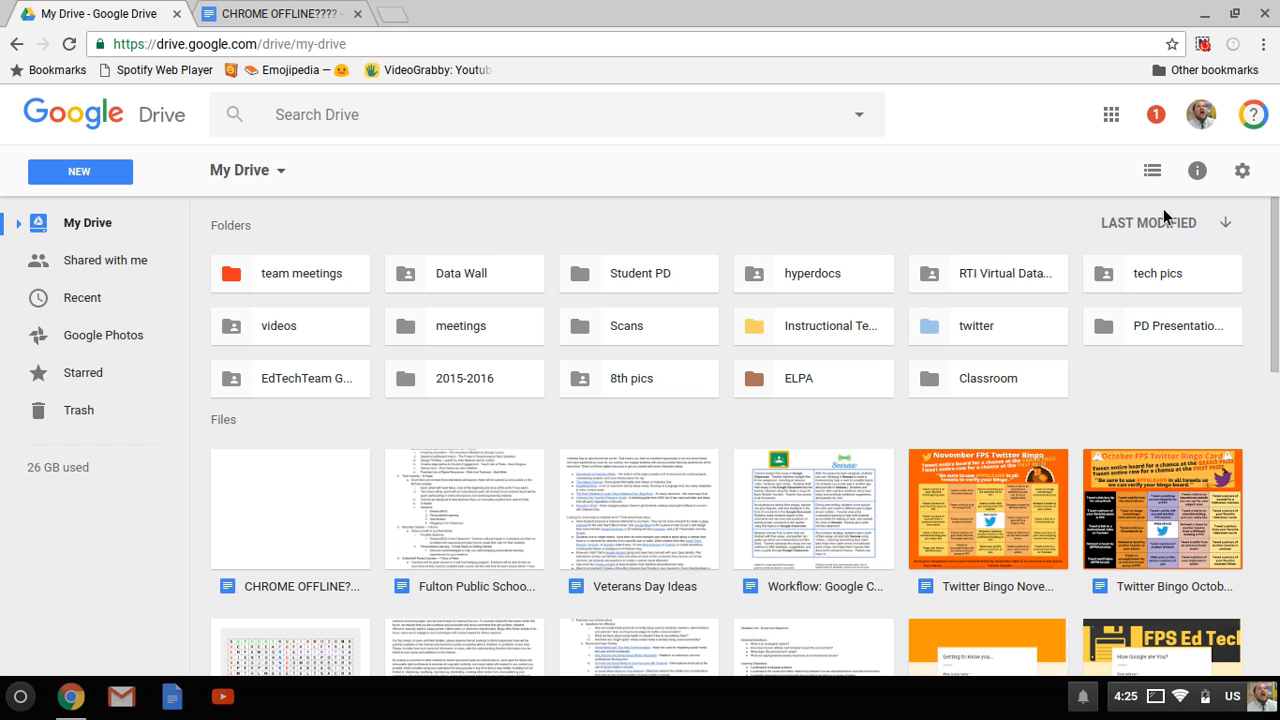
- Enable Offline sync in Drive Settings and approve adding the Google Docs Offline extension
{"action": "left_click", "coordinate": [1242, 170]}
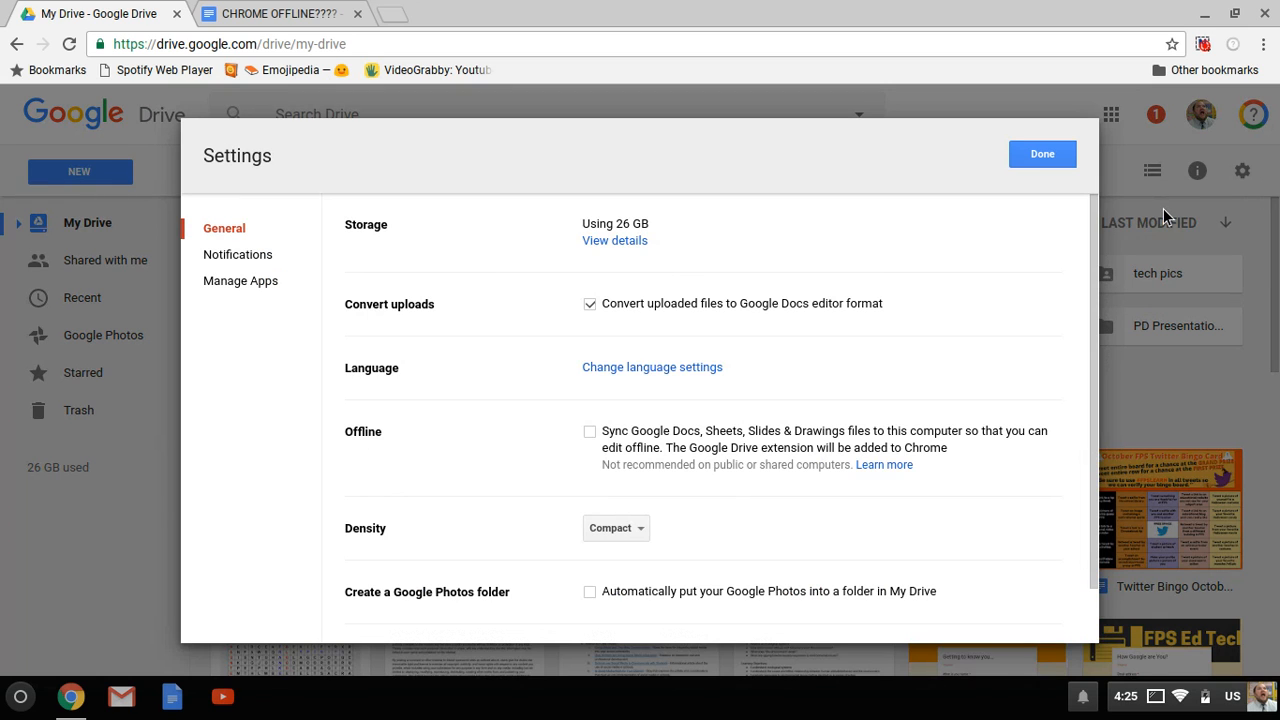
{"action": "mouse_move", "coordinate": [1137, 347]}
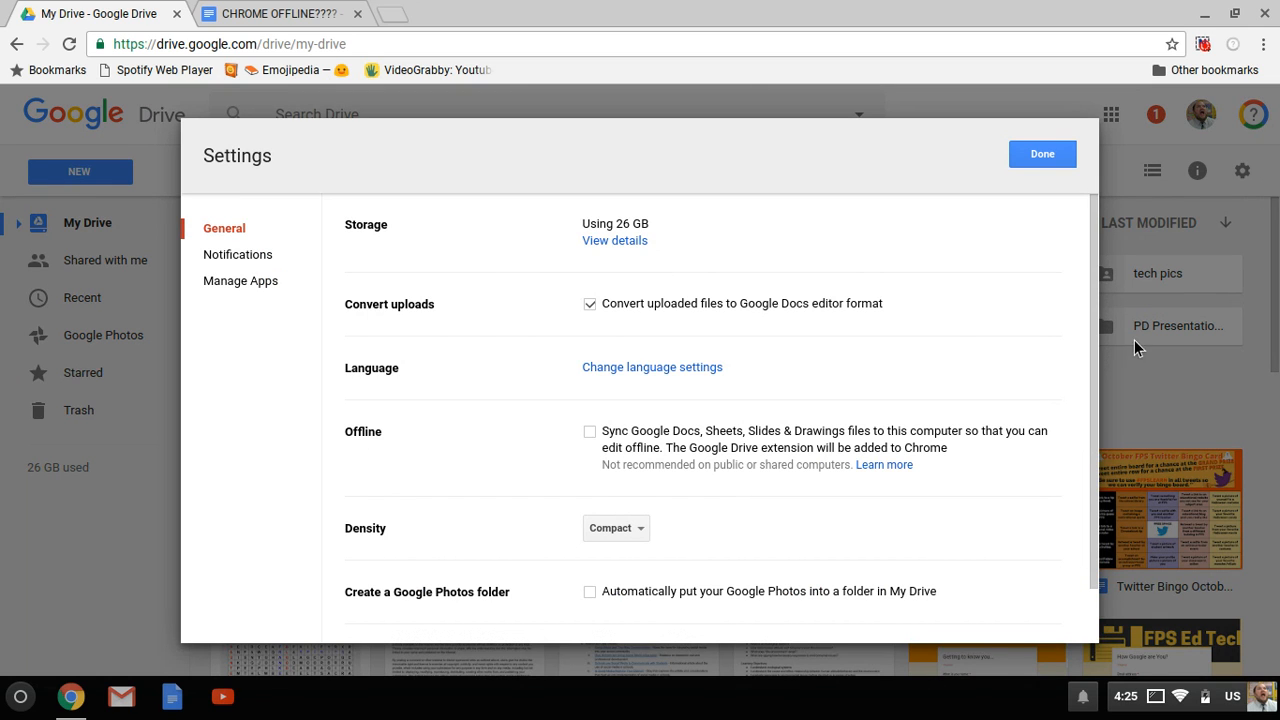
{"action": "mouse_move", "coordinate": [793, 330]}
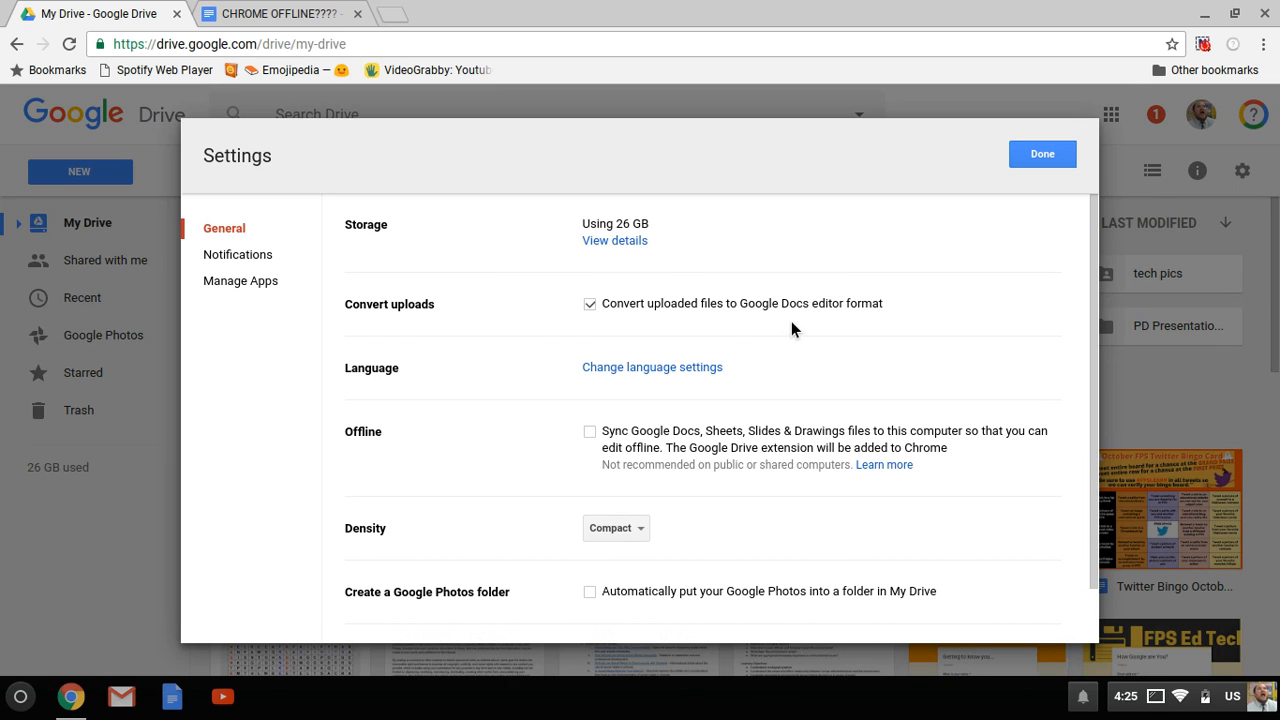
{"action": "mouse_move", "coordinate": [311, 404]}
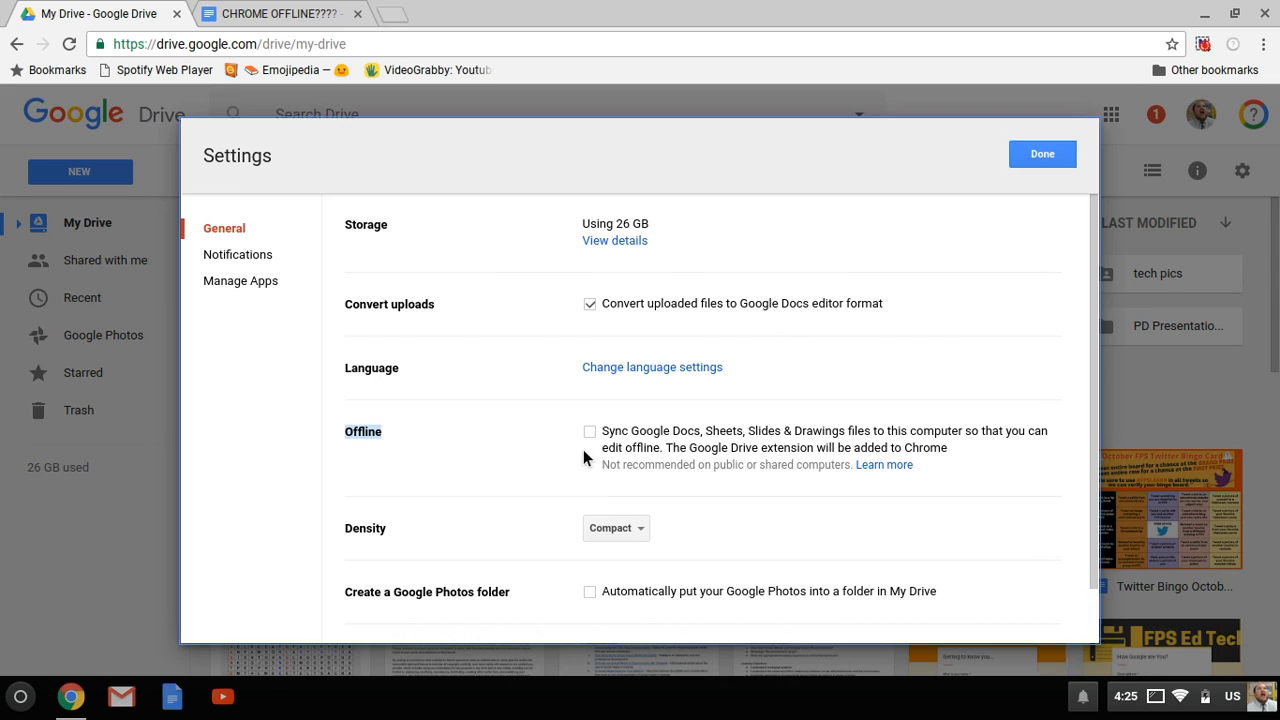
{"action": "mouse_move", "coordinate": [675, 444]}
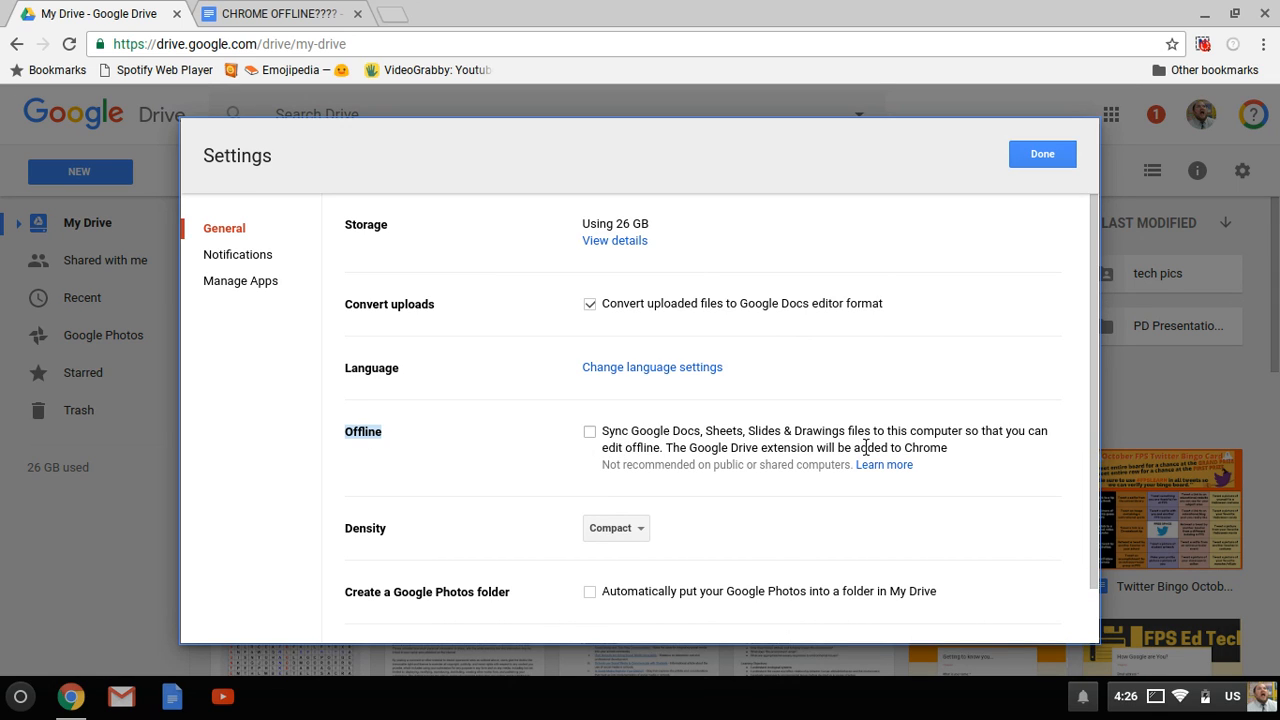
{"action": "mouse_move", "coordinate": [977, 450]}
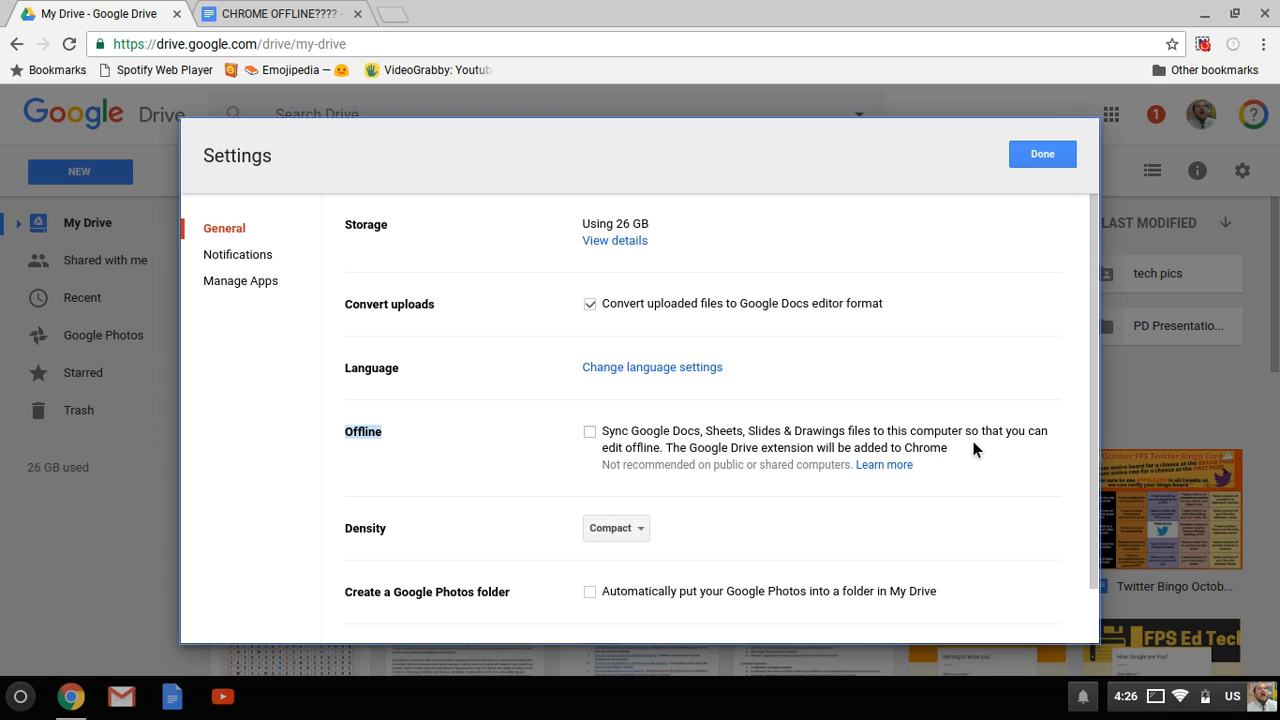
{"action": "mouse_move", "coordinate": [922, 447]}
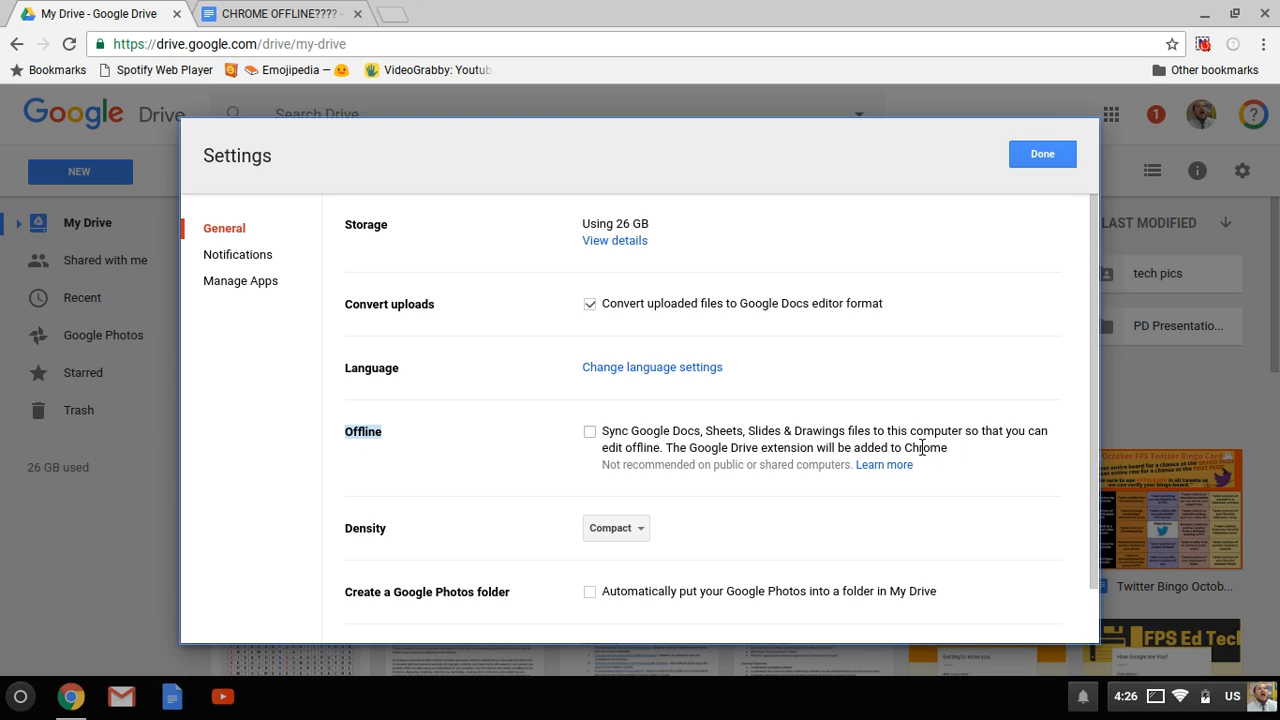
{"action": "mouse_move", "coordinate": [628, 447]}
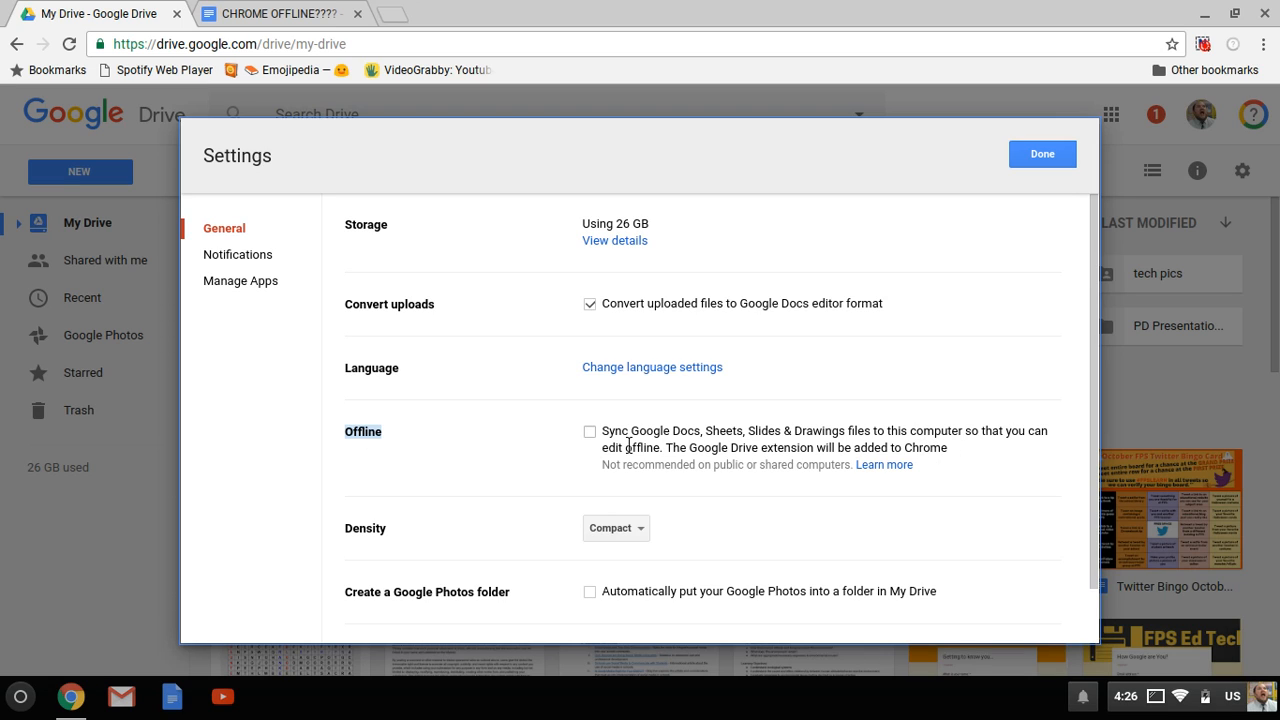
{"action": "left_click", "coordinate": [590, 431]}
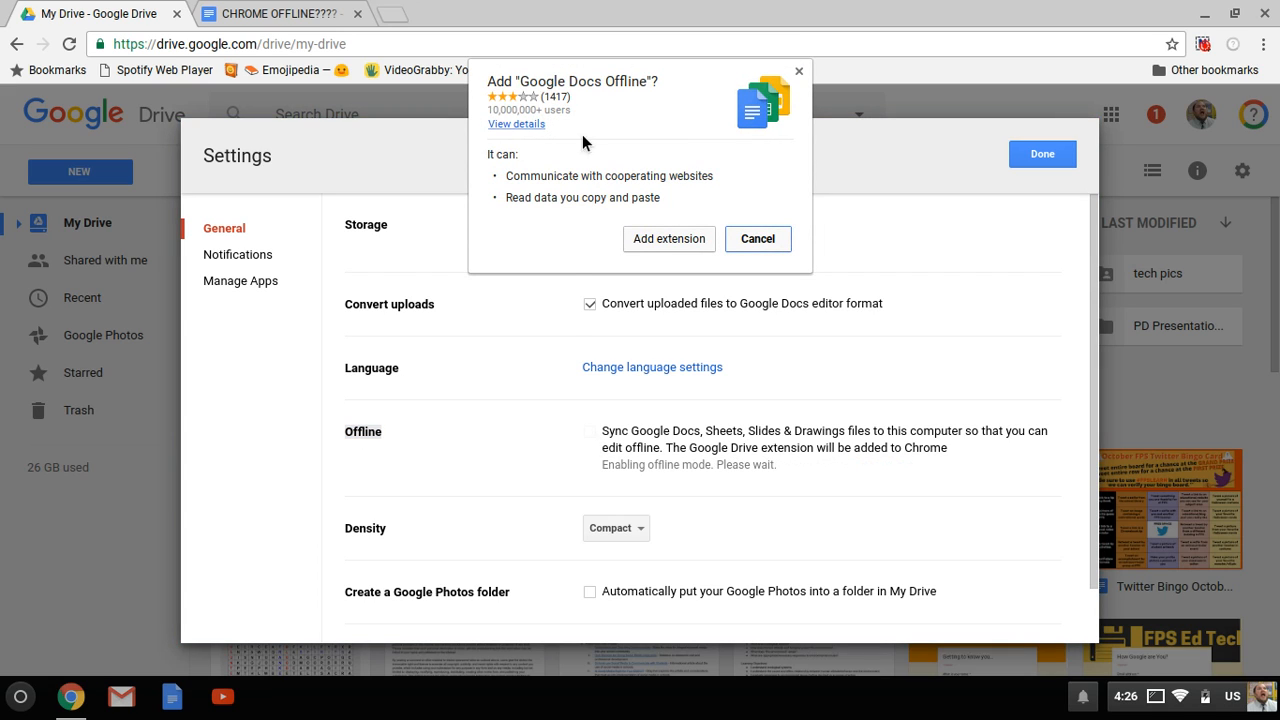
{"action": "mouse_move", "coordinate": [585, 93]}
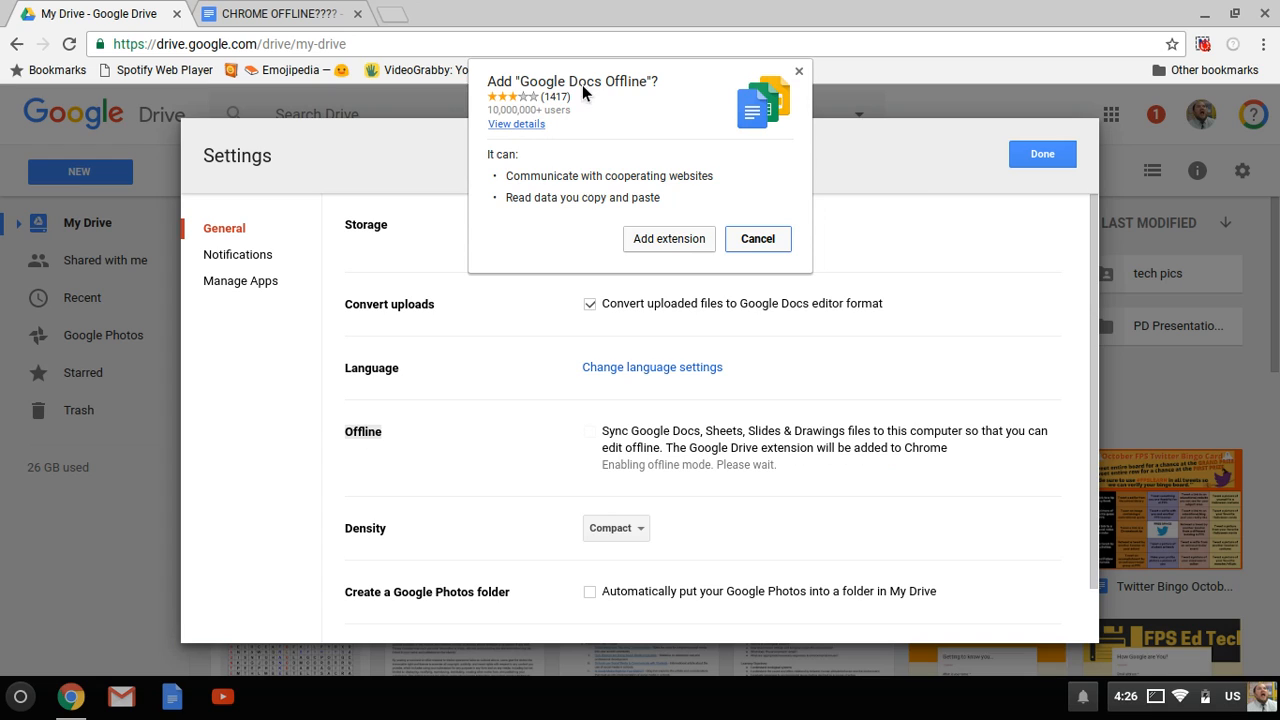
{"action": "left_click", "coordinate": [757, 238]}
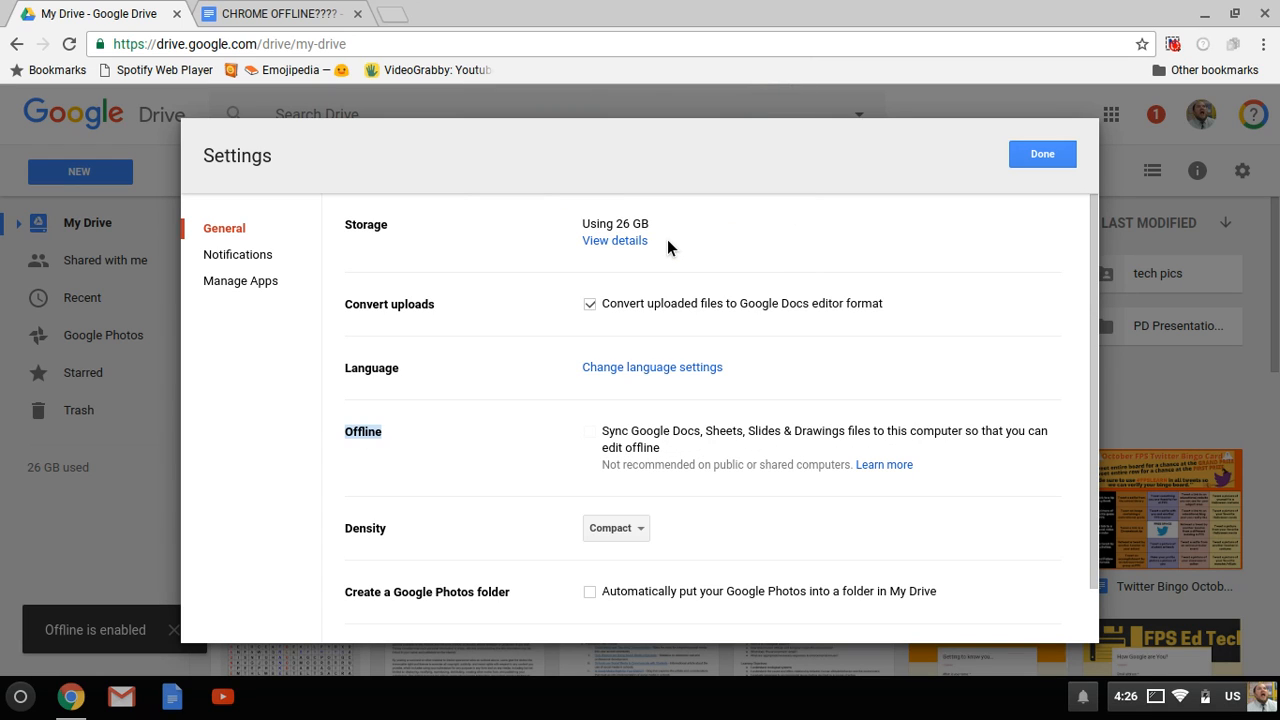
{"action": "mouse_move", "coordinate": [137, 650]}
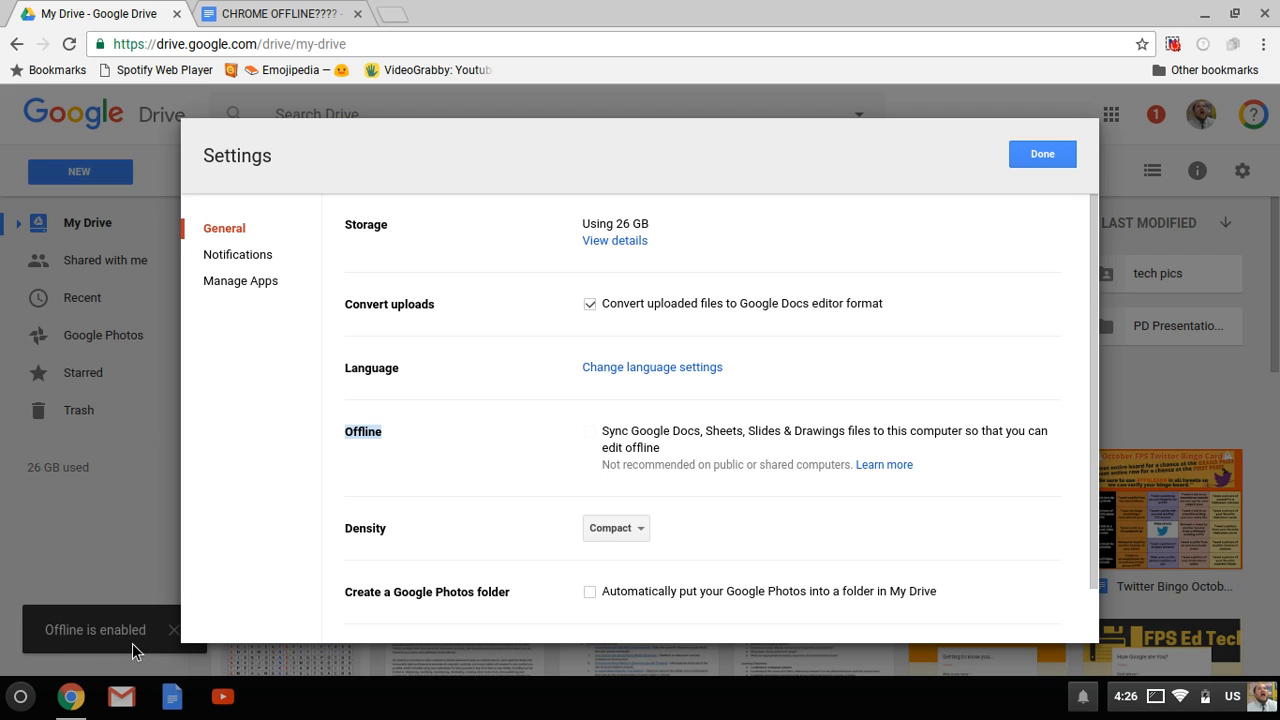
{"action": "mouse_move", "coordinate": [490, 474]}
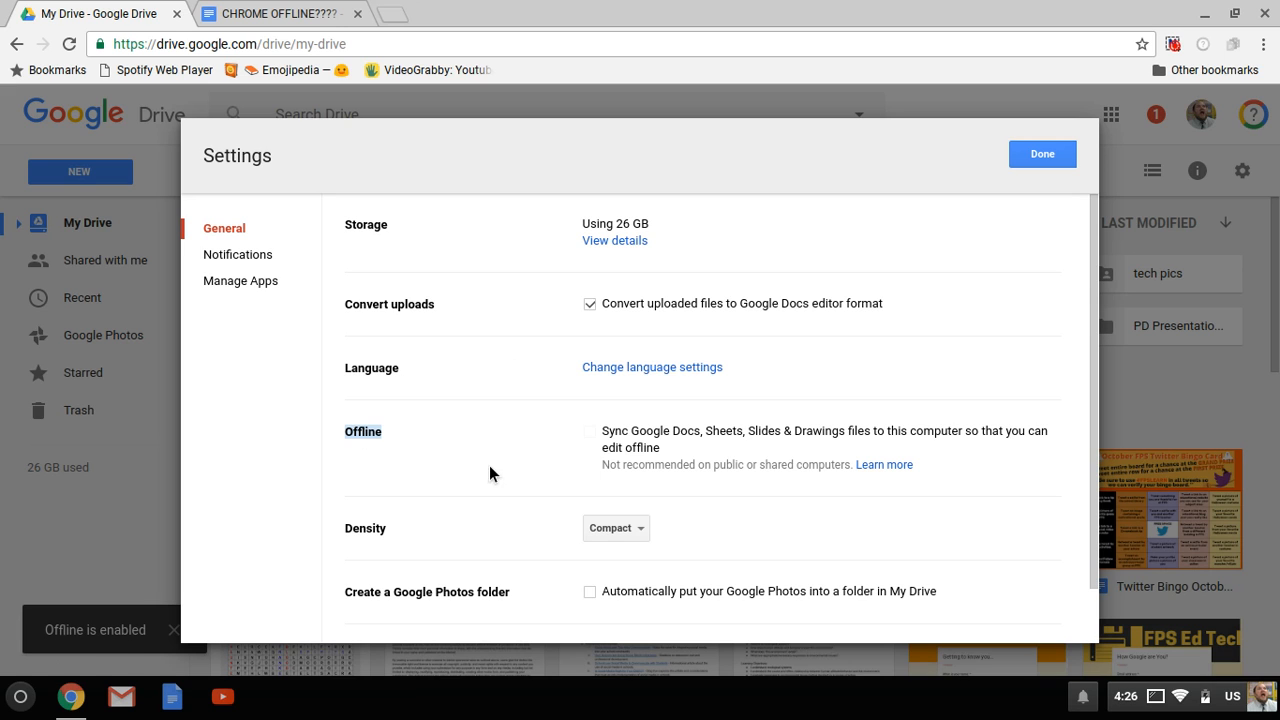
- Return to the CHROME OFFLINE document and place the cursor in the title
{"action": "left_click", "coordinate": [1042, 153]}
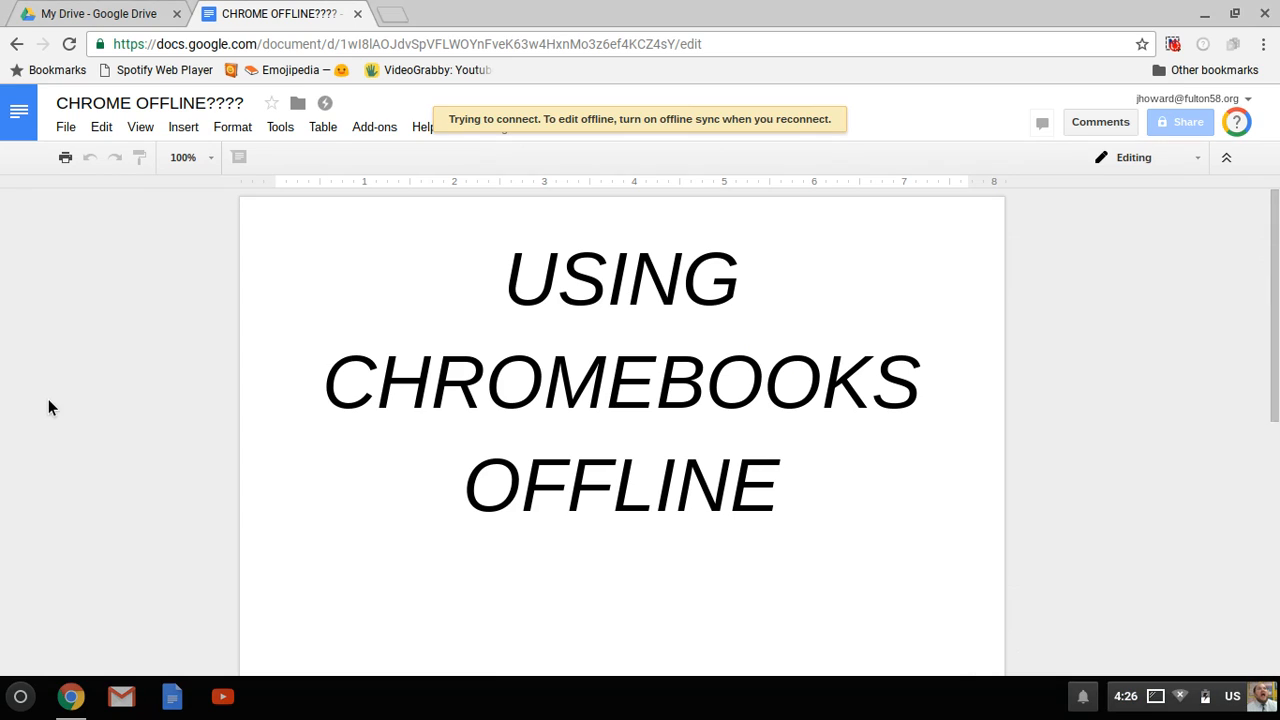
{"action": "mouse_move", "coordinate": [322, 127]}
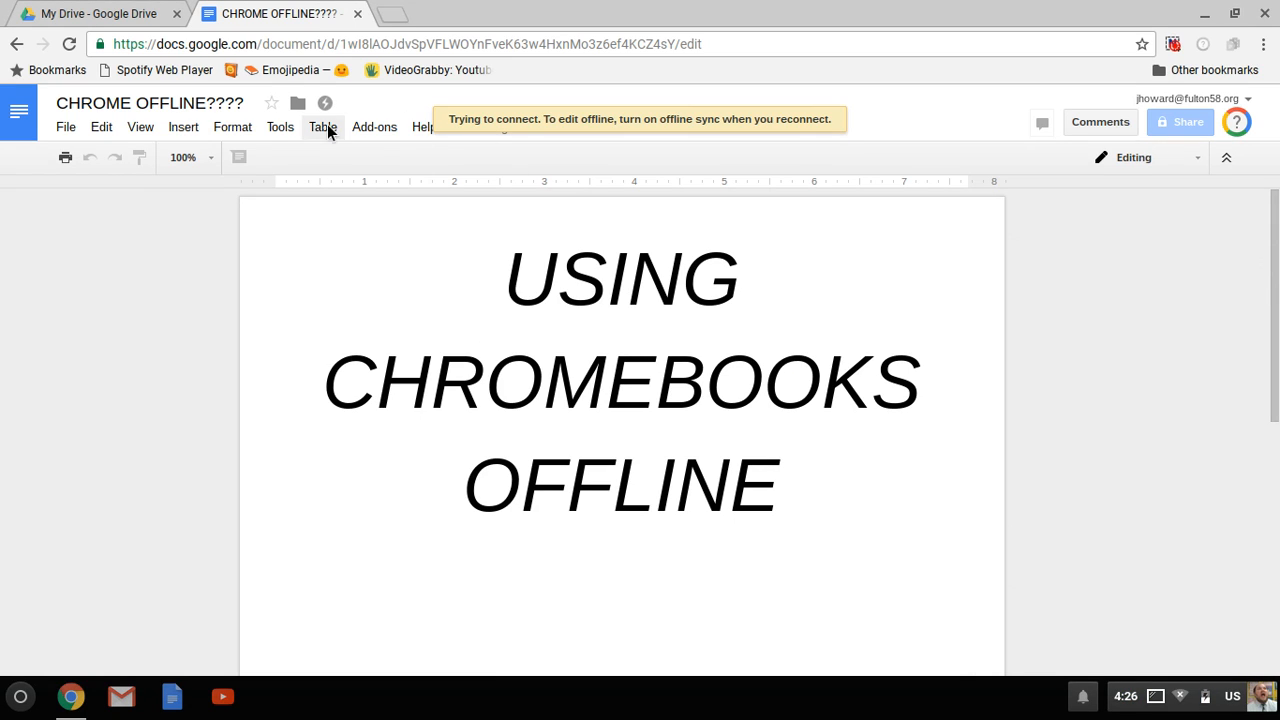
{"action": "mouse_move", "coordinate": [324, 103]}
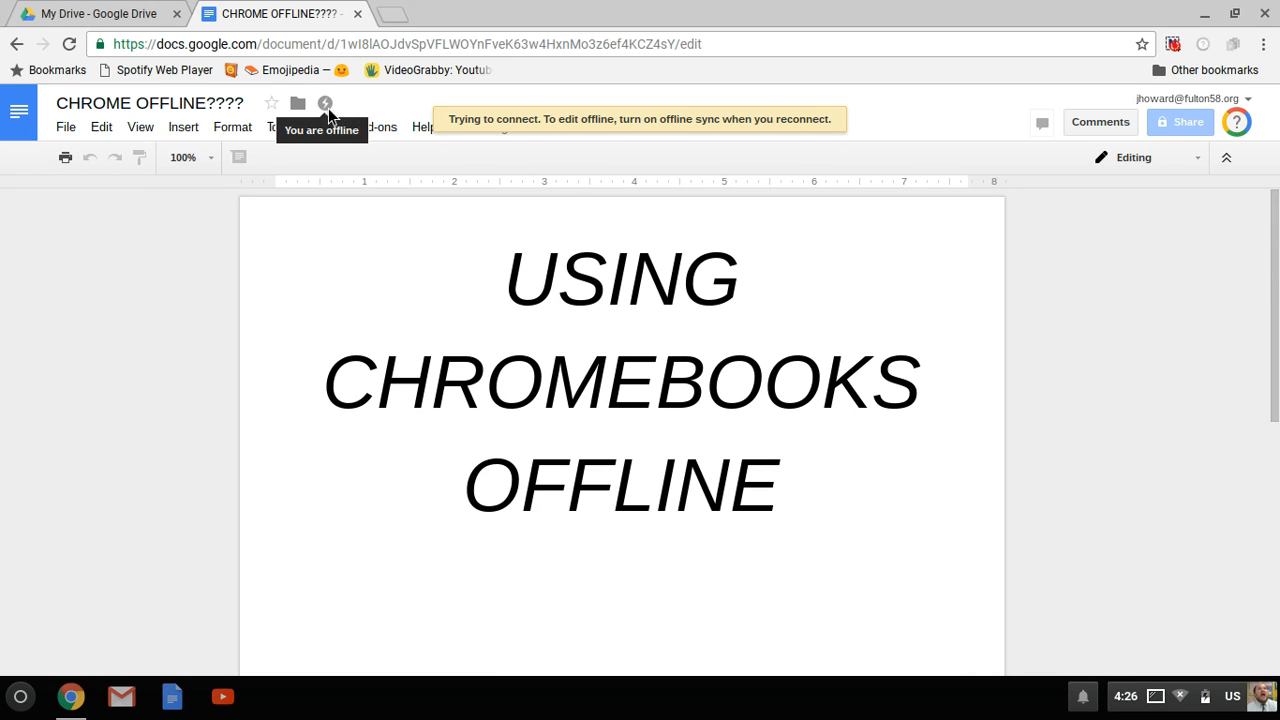
{"action": "mouse_move", "coordinate": [410, 145]}
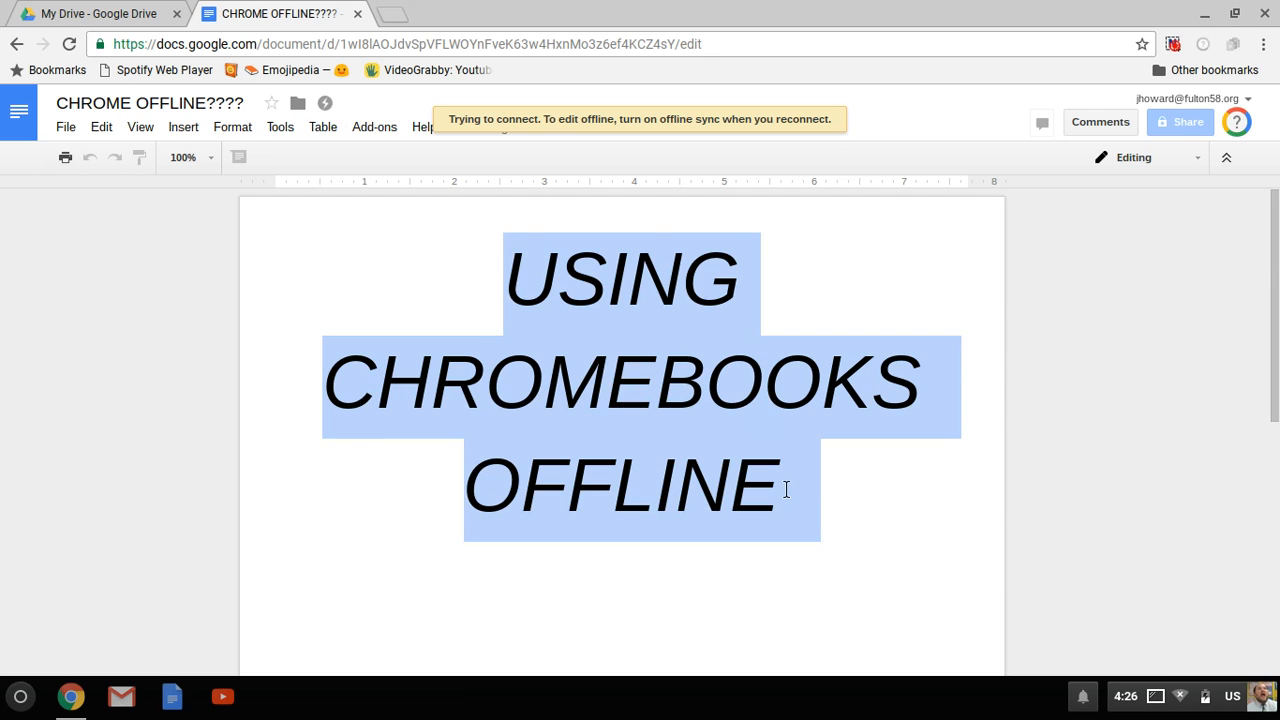
{"action": "left_click", "coordinate": [690, 415]}
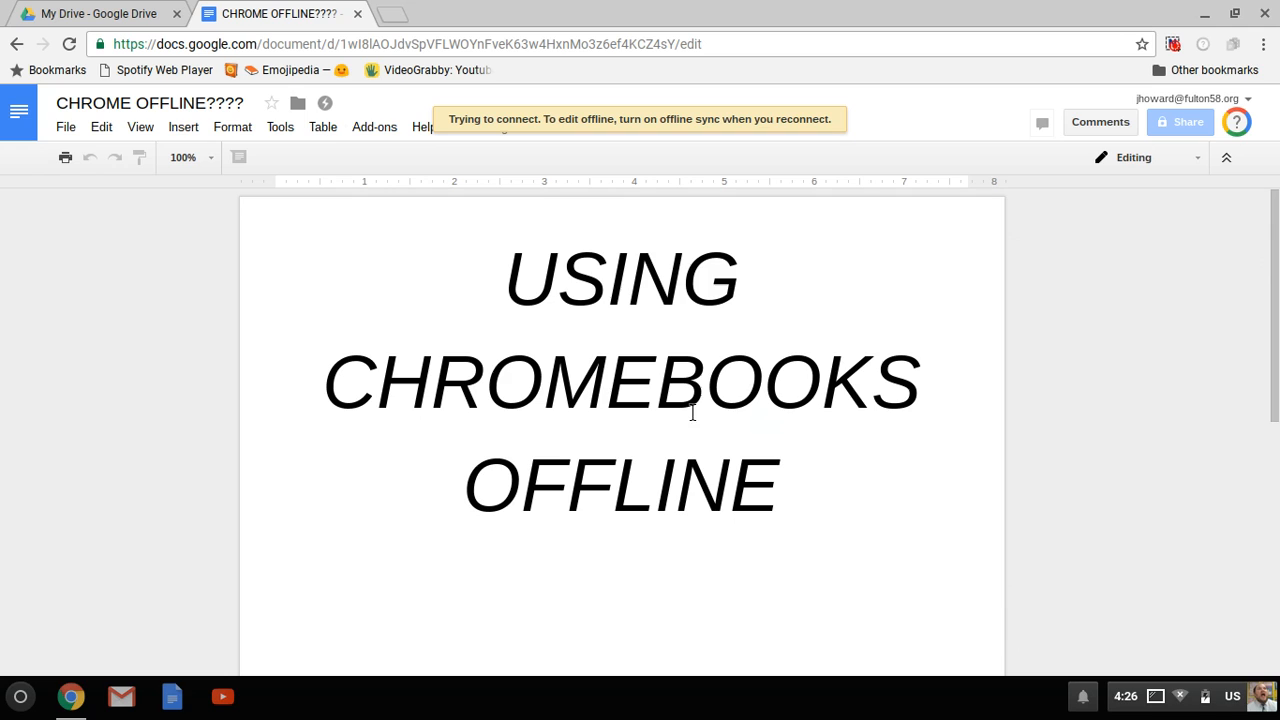
{"action": "left_click", "coordinate": [798, 490]}
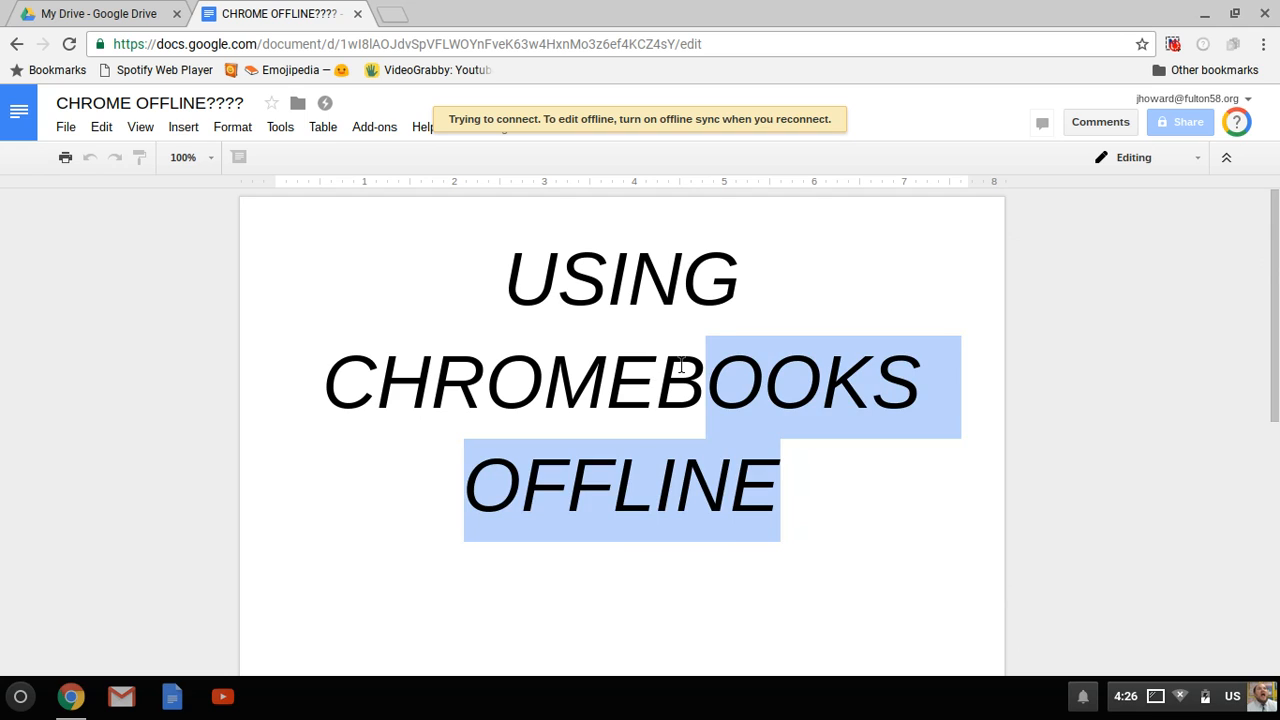
{"action": "mouse_move", "coordinate": [1180, 700]}
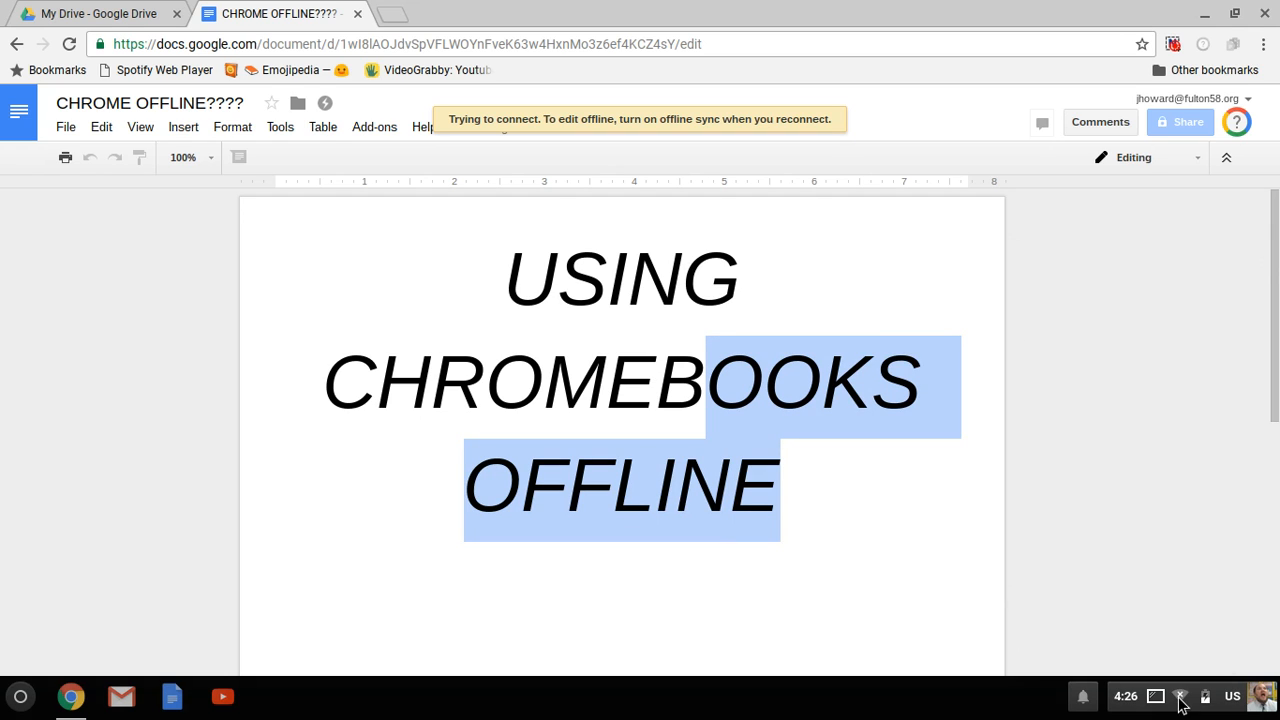
{"action": "mouse_move", "coordinate": [1190, 482]}
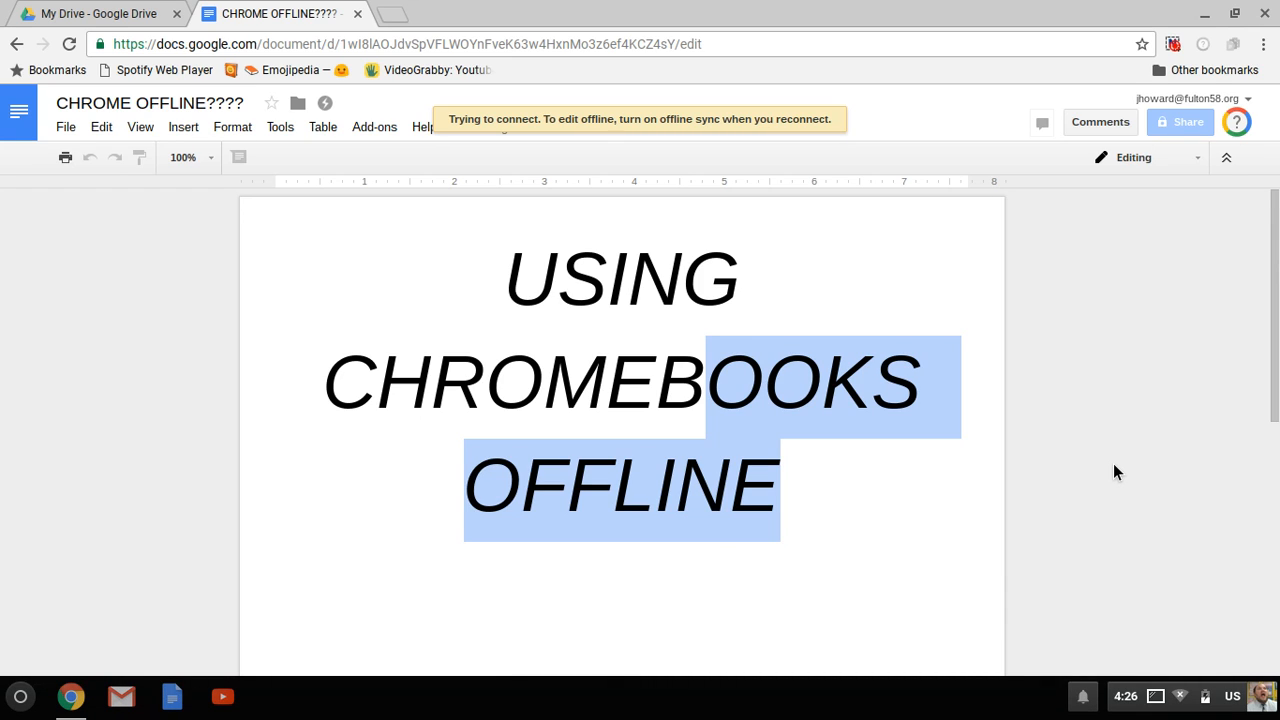
{"action": "mouse_move", "coordinate": [1177, 680]}
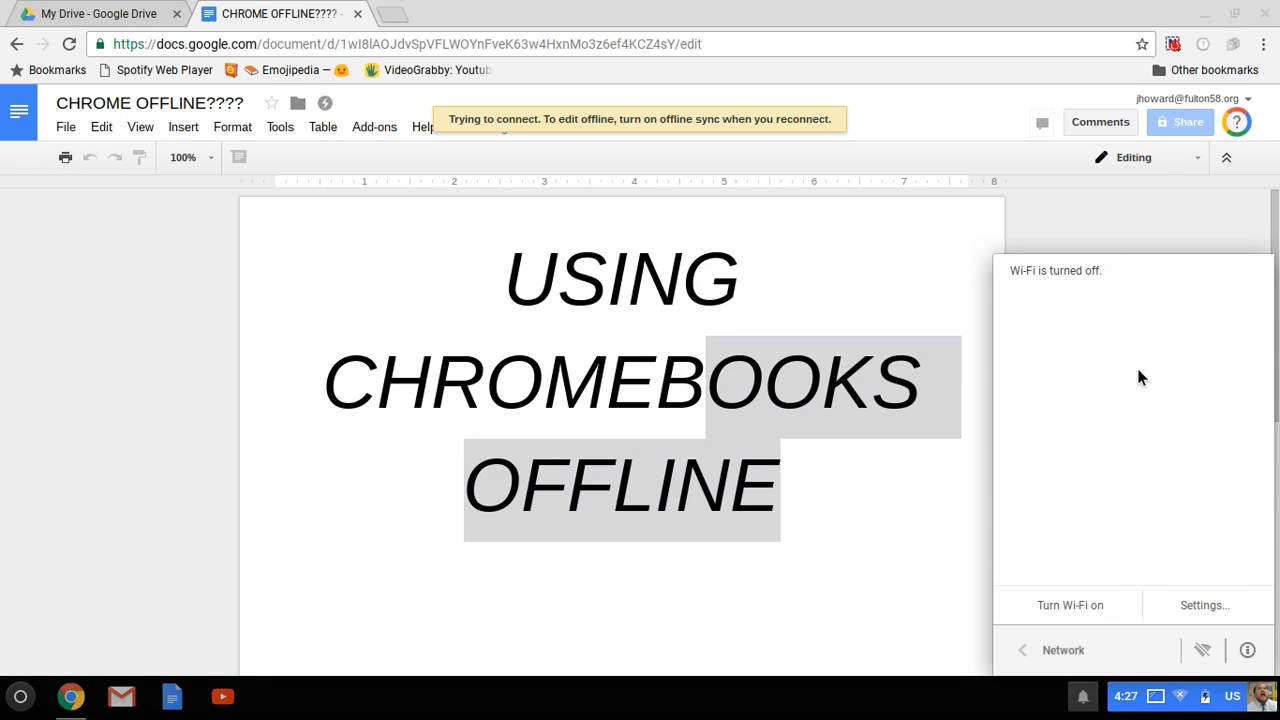
{"action": "mouse_move", "coordinate": [1186, 668]}
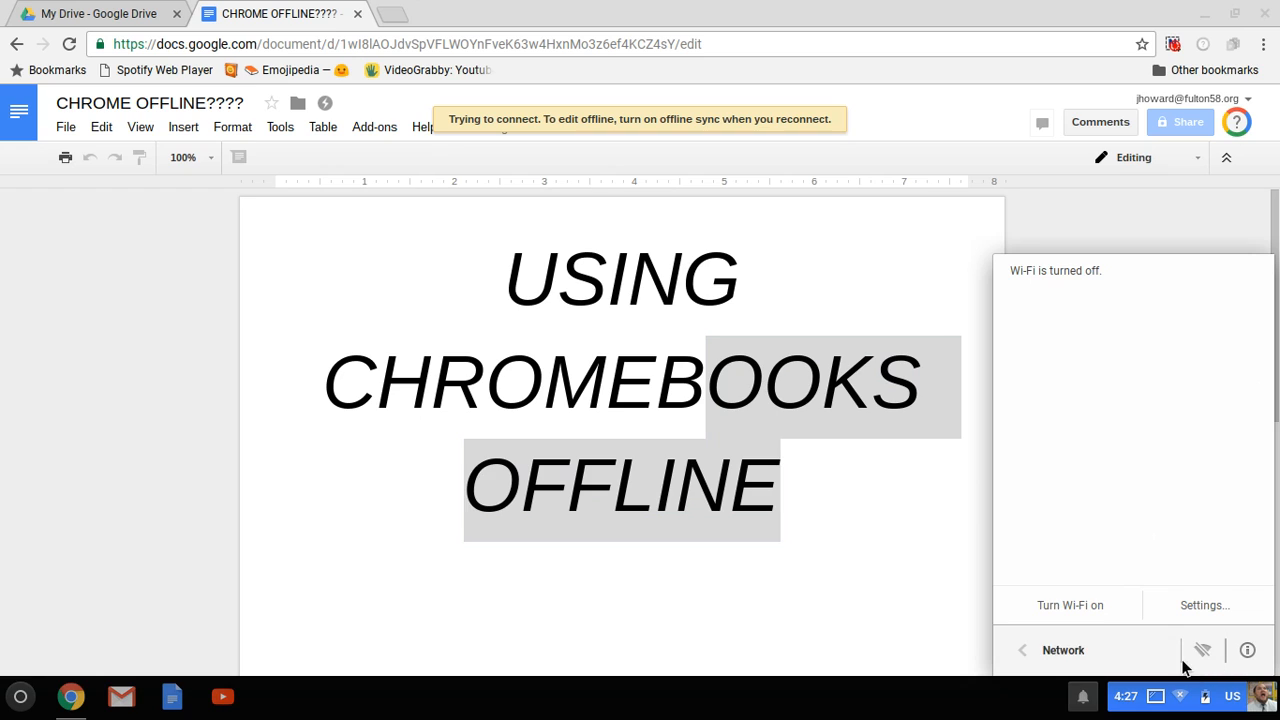
- Toggle Wi-Fi on from the ChromeOS network panel
{"action": "left_click", "coordinate": [1069, 605]}
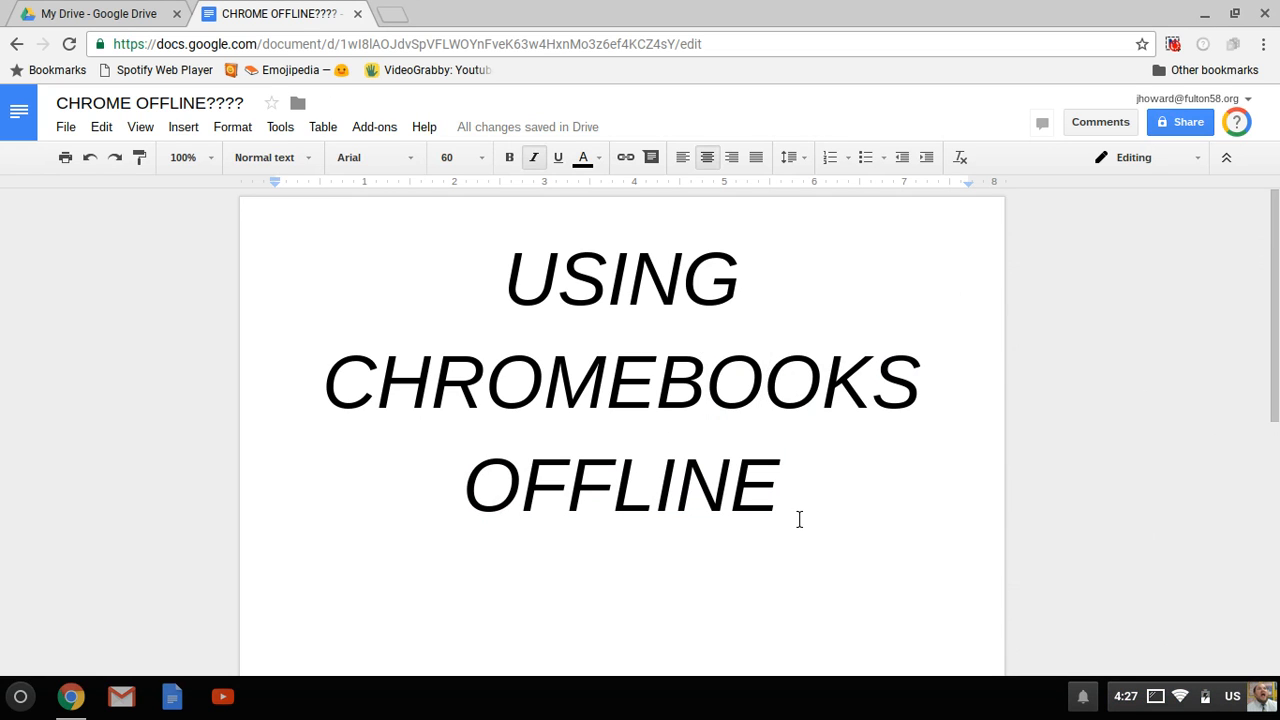
{"action": "mouse_move", "coordinate": [777, 463]}
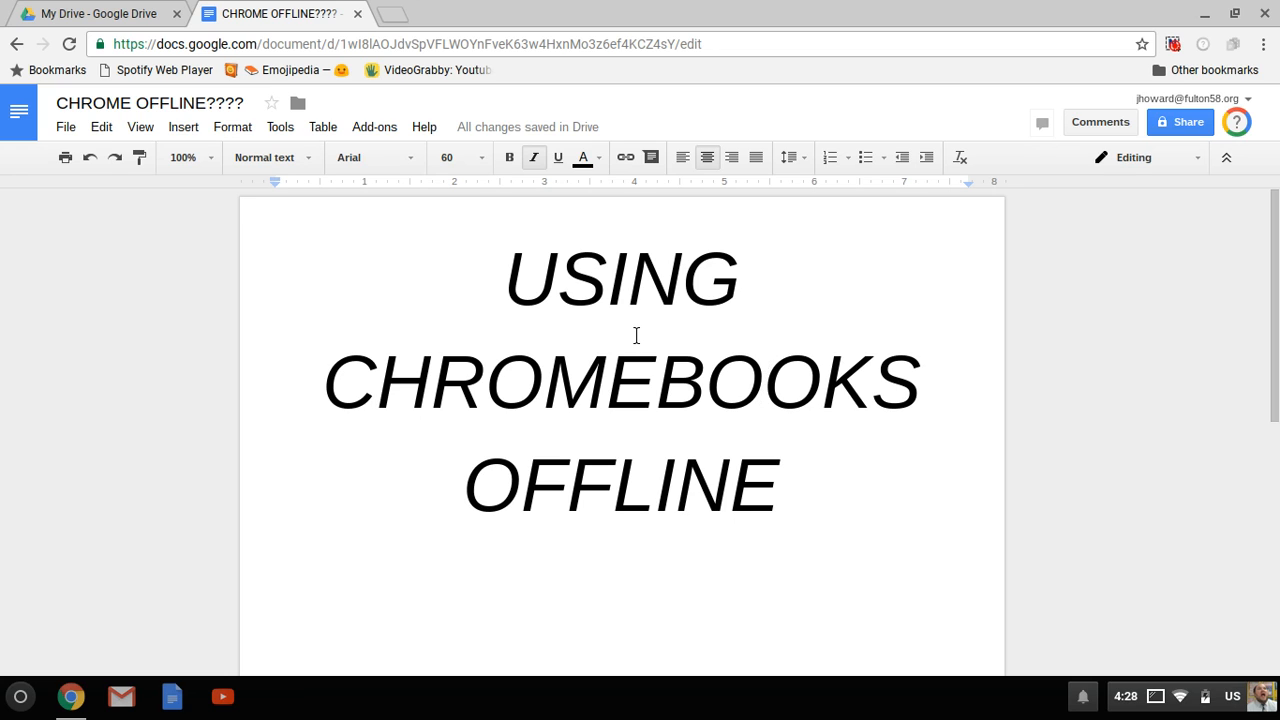
- Select the existing title and replace it with 'THAT'S HOW YOU DO IT'
{"action": "left_click_drag", "start_coordinate": [660, 385], "coordinate": [780, 520]}
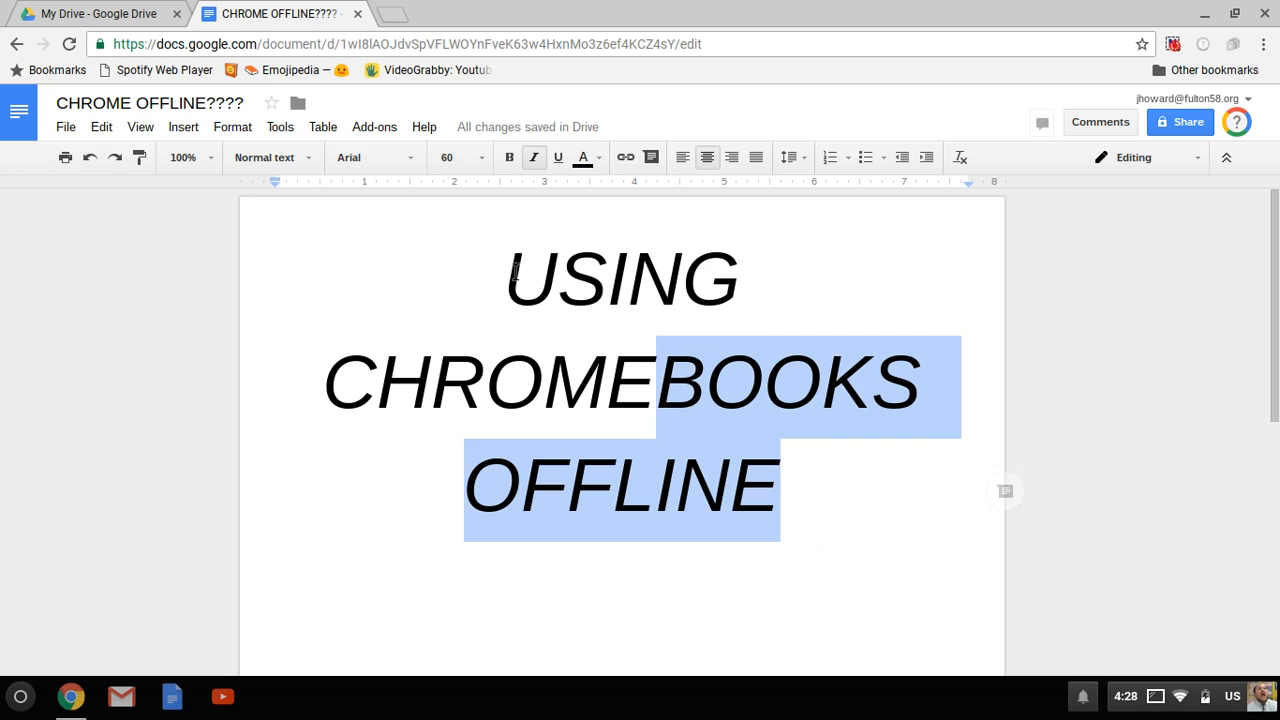
{"action": "type", "text": "THAT"}
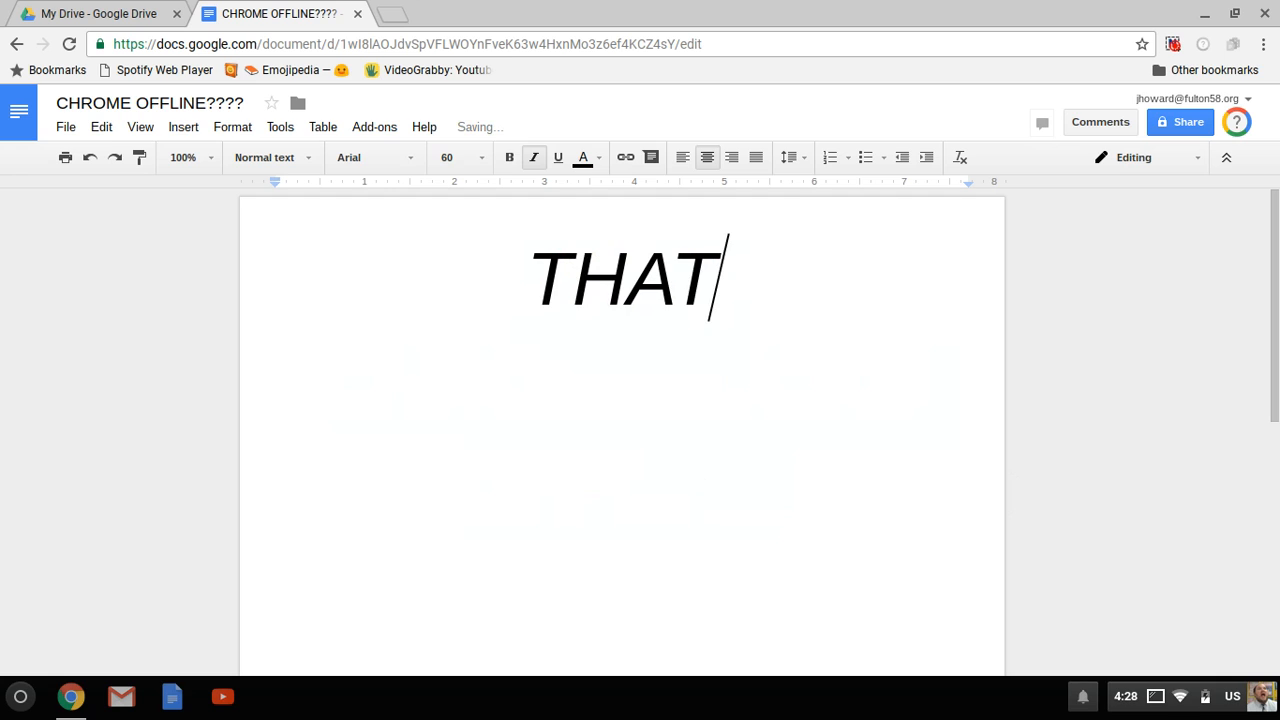
{"action": "type", "text": "'S"}
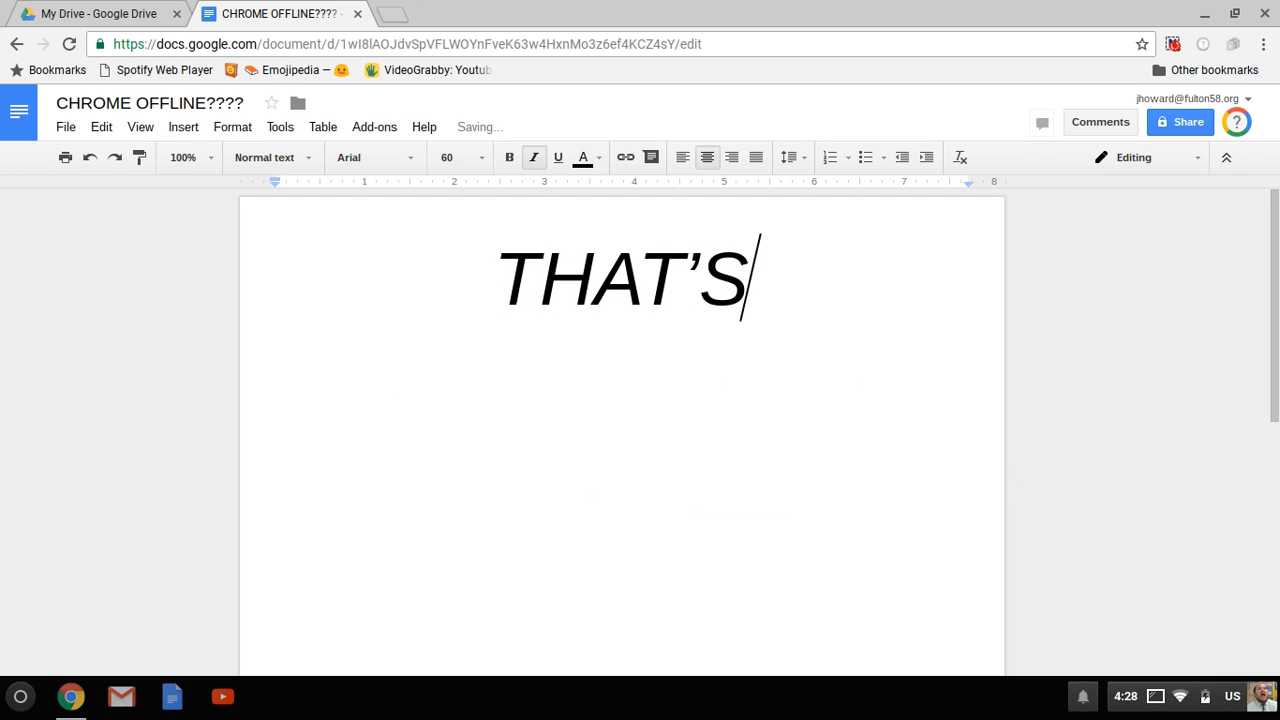
{"action": "type", "text": "HOW YOU DO IT"}
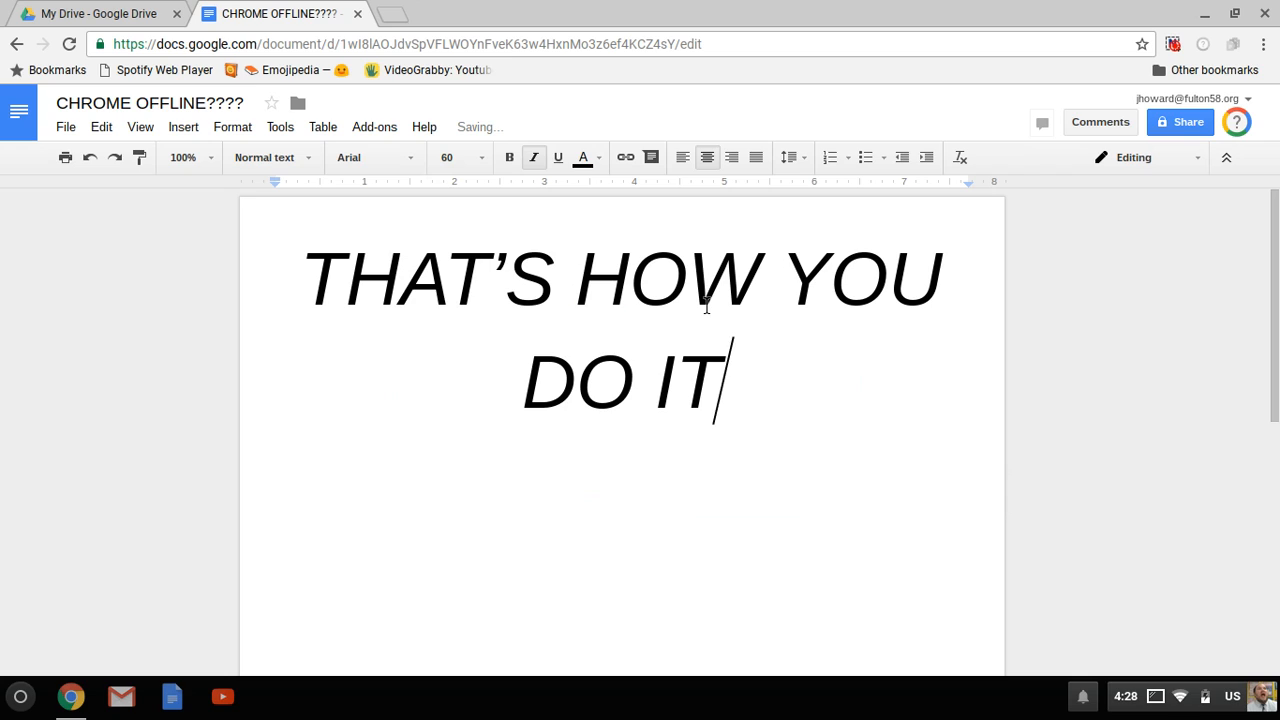
{"action": "left_click", "coordinate": [1172, 44]}
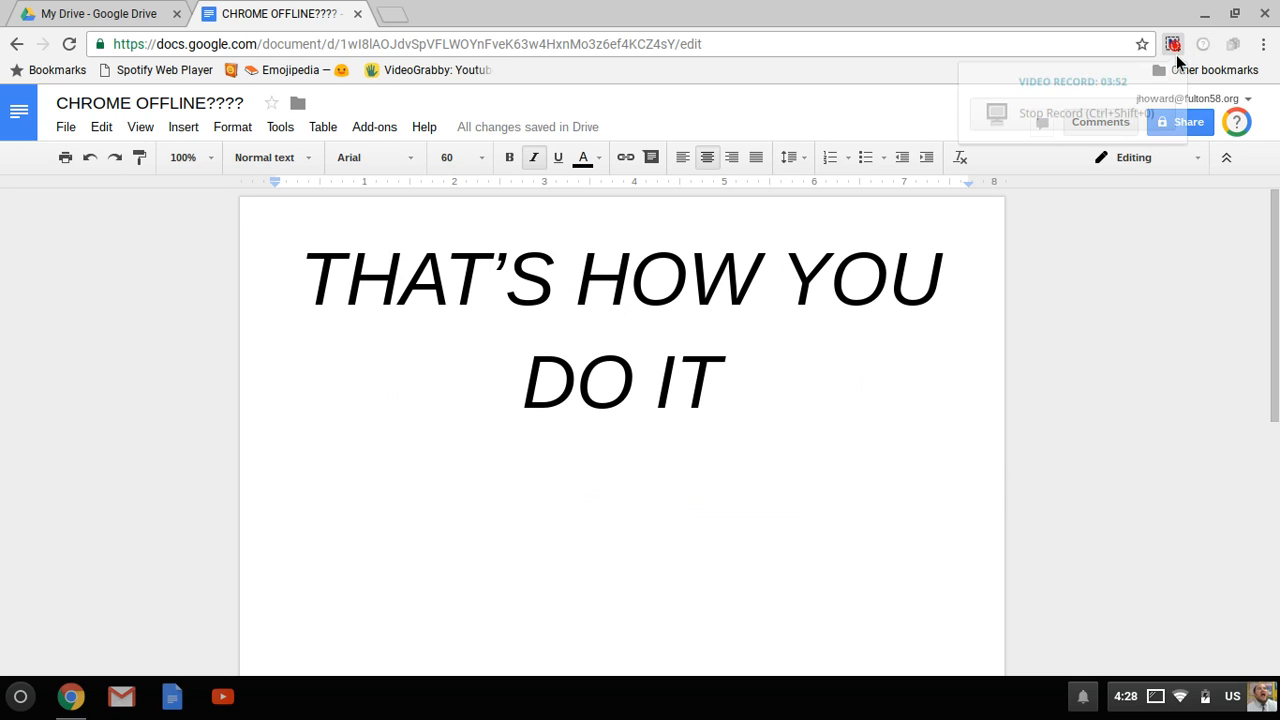